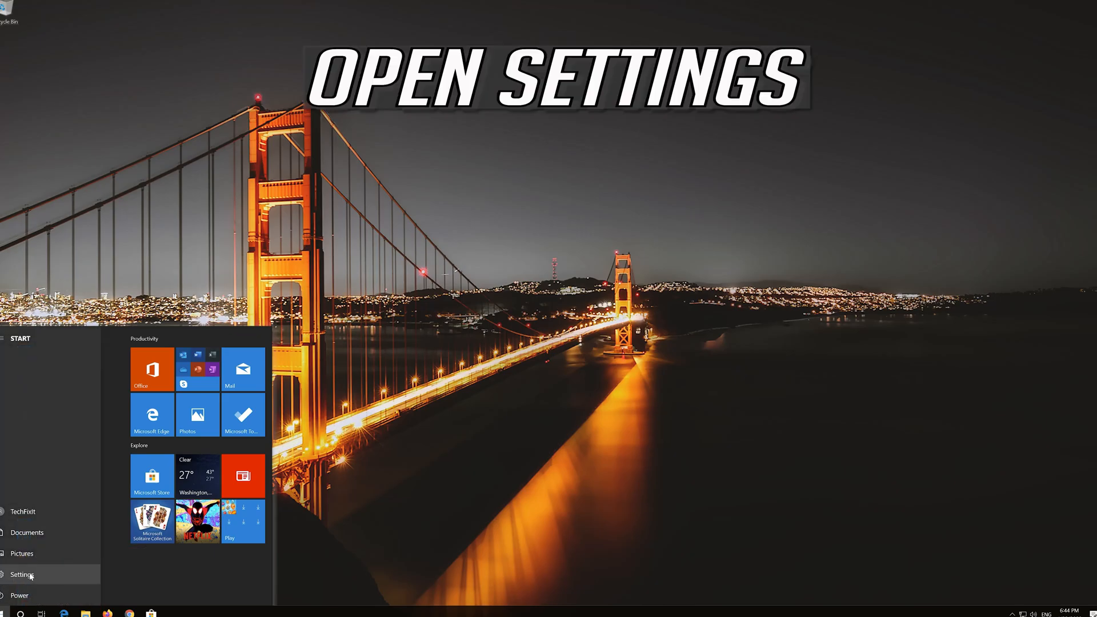
Open Settings and go to Update & Security, where Windows Update reports up to date
{"action": "left_click", "coordinate": [22, 574]}
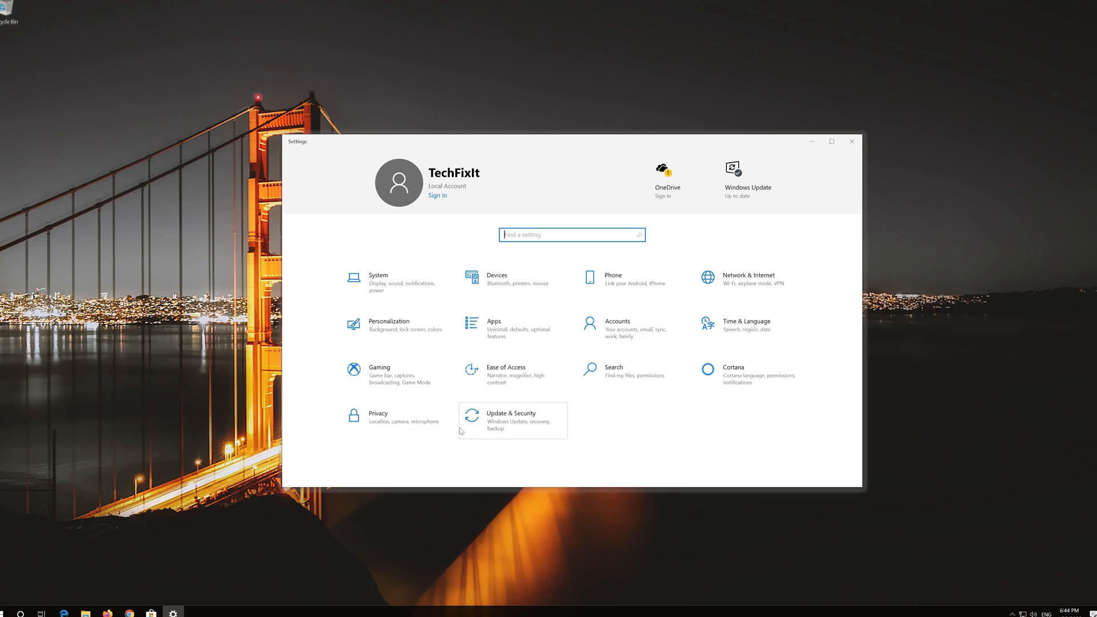
{"action": "mouse_move", "coordinate": [648, 412]}
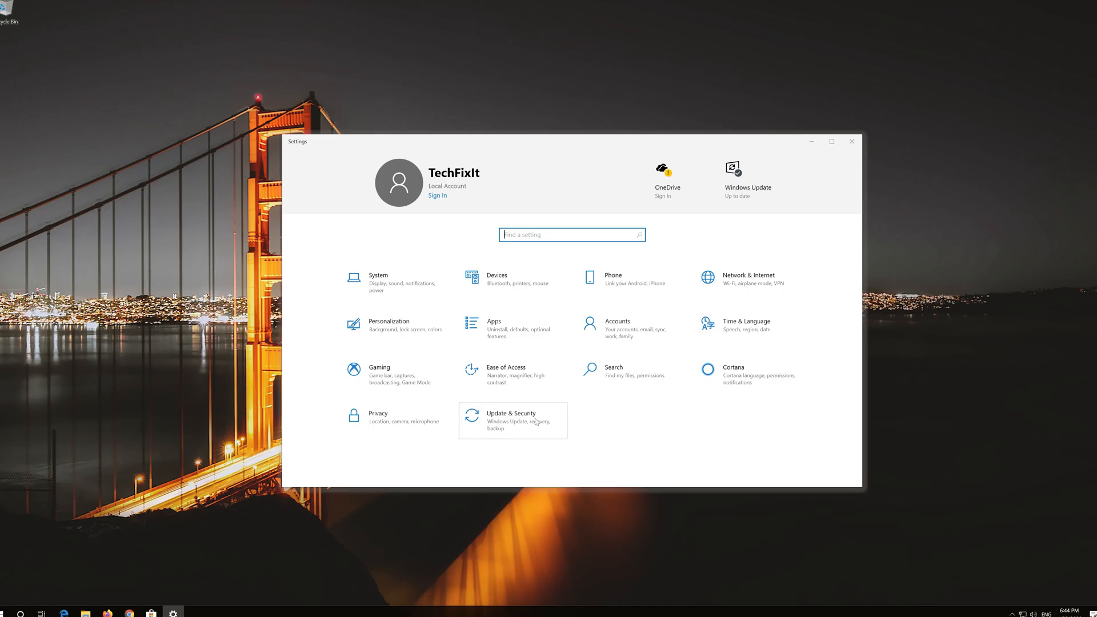
{"action": "left_click", "coordinate": [510, 420]}
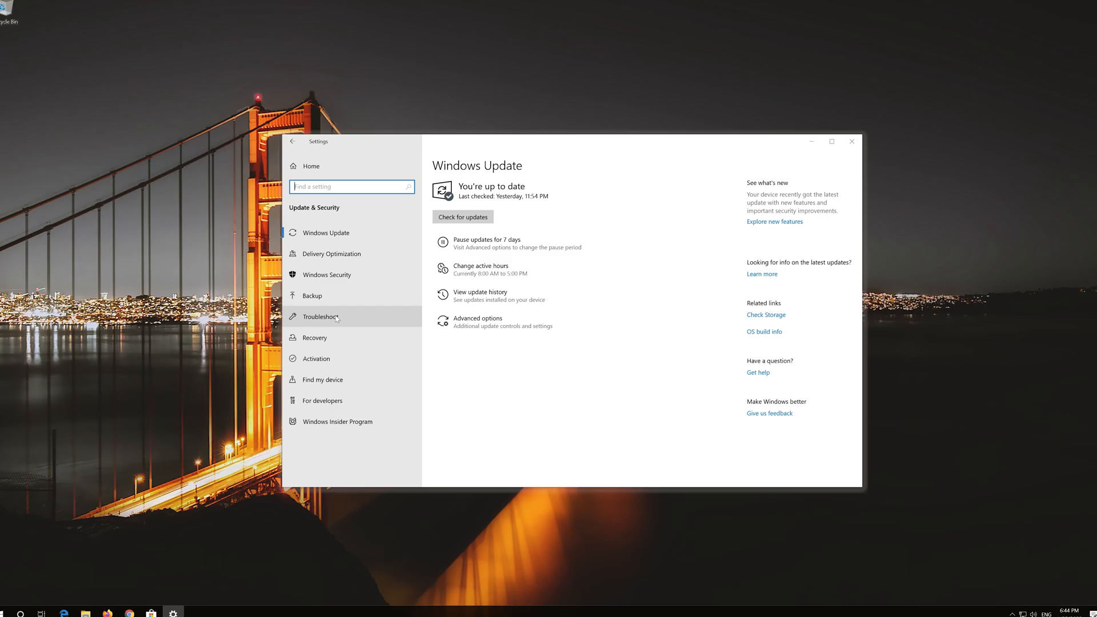
Go to Troubleshoot and expand the Windows Update troubleshooter under Get up and running
{"action": "left_click", "coordinate": [319, 316]}
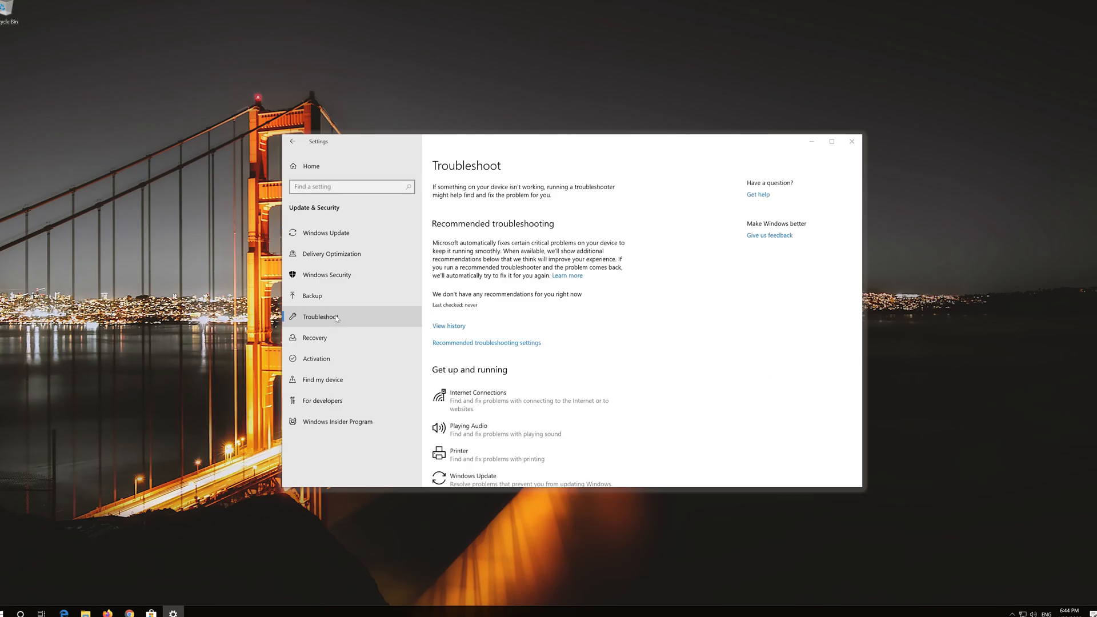
{"action": "scroll", "scroll_direction": "down", "scroll_amount": 3}
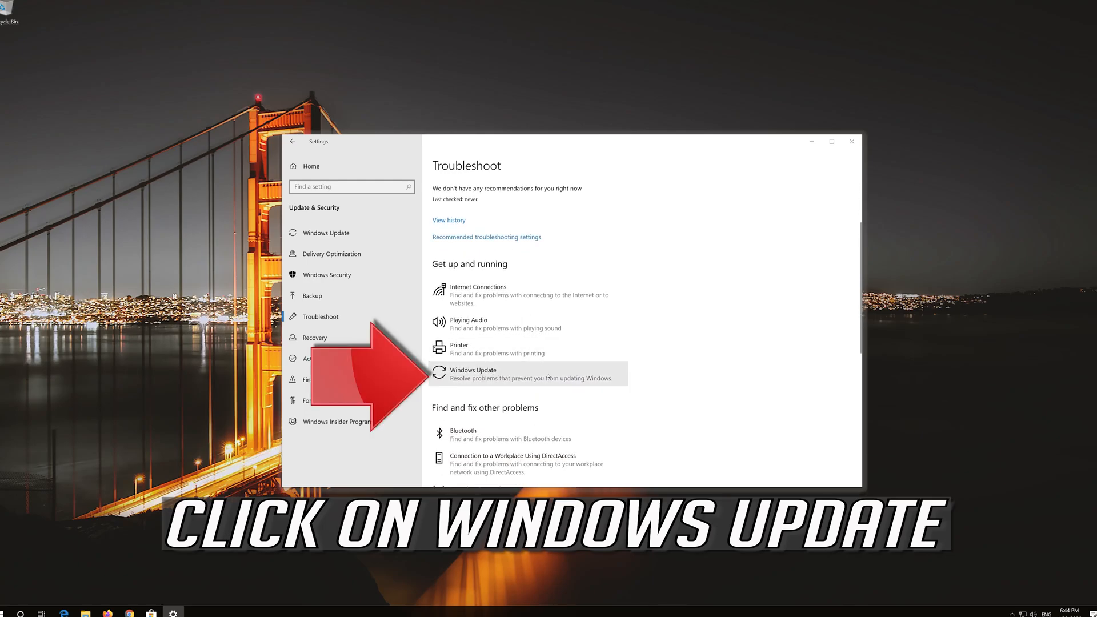
{"action": "left_click", "coordinate": [473, 373]}
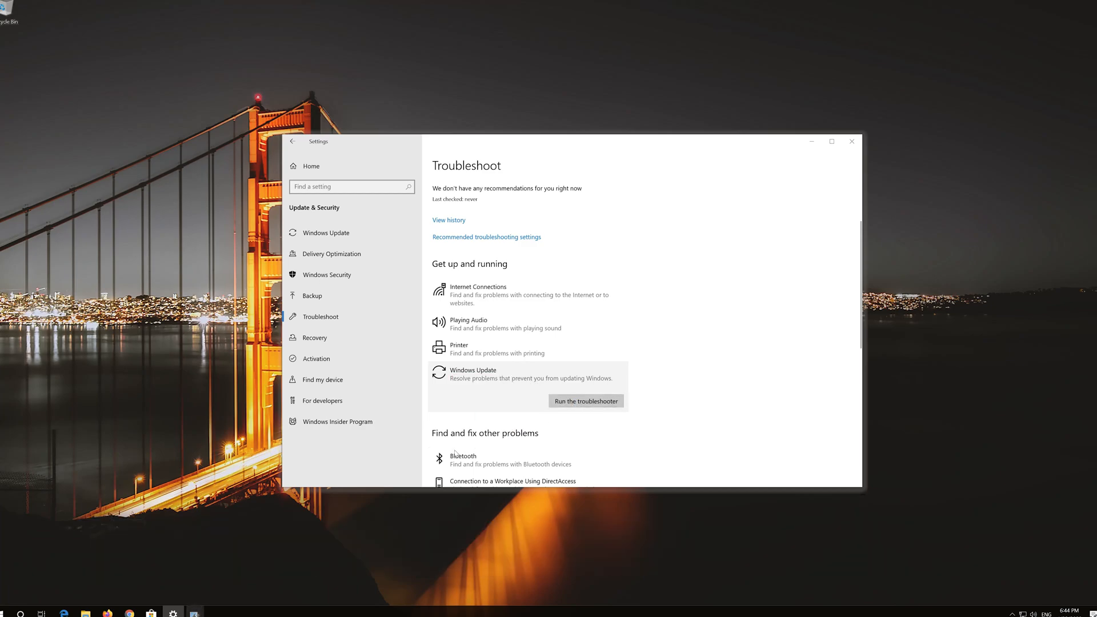
Run the Windows Update troubleshooter to fix the corrupt service registration, then close it
{"action": "left_click", "coordinate": [585, 401]}
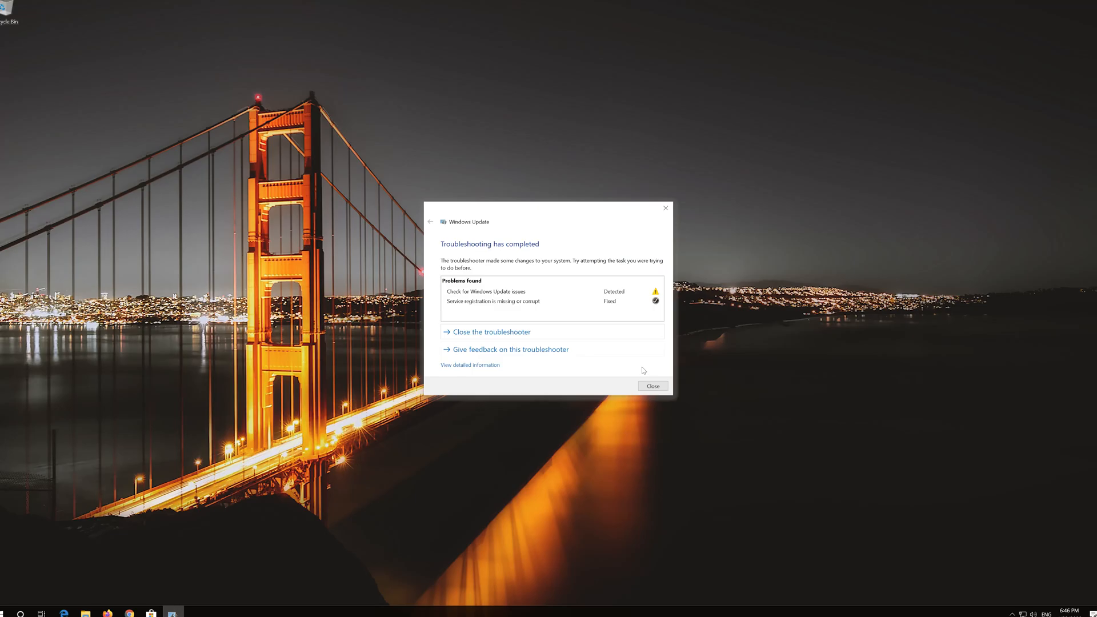
{"action": "left_click", "coordinate": [651, 385]}
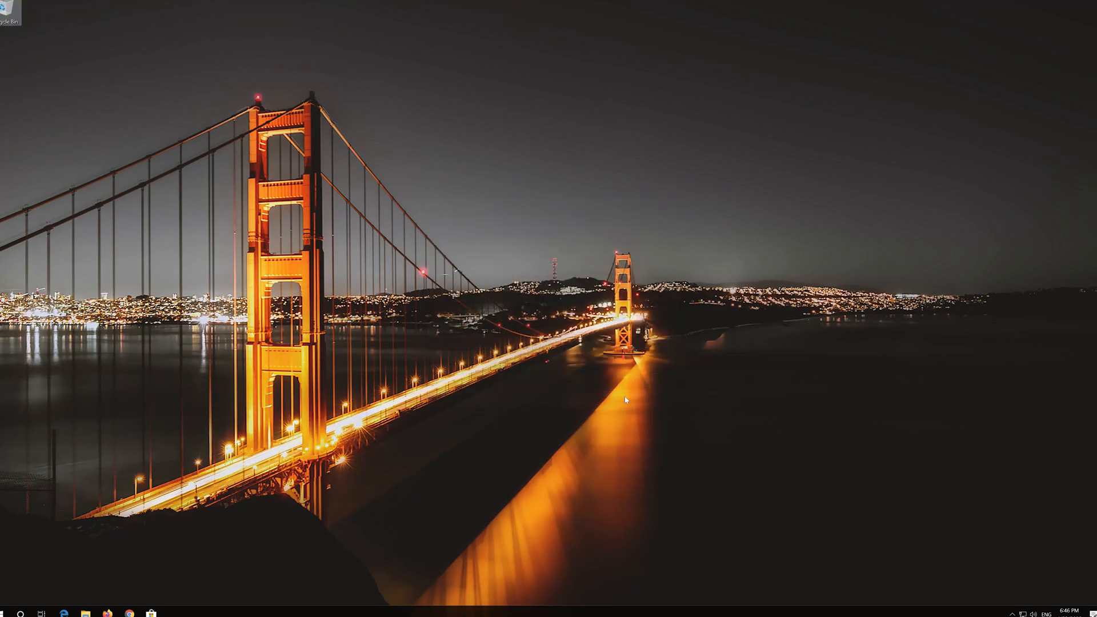
Open the Start menu and begin searching for 'cmd'
{"action": "left_click", "coordinate": [10, 614]}
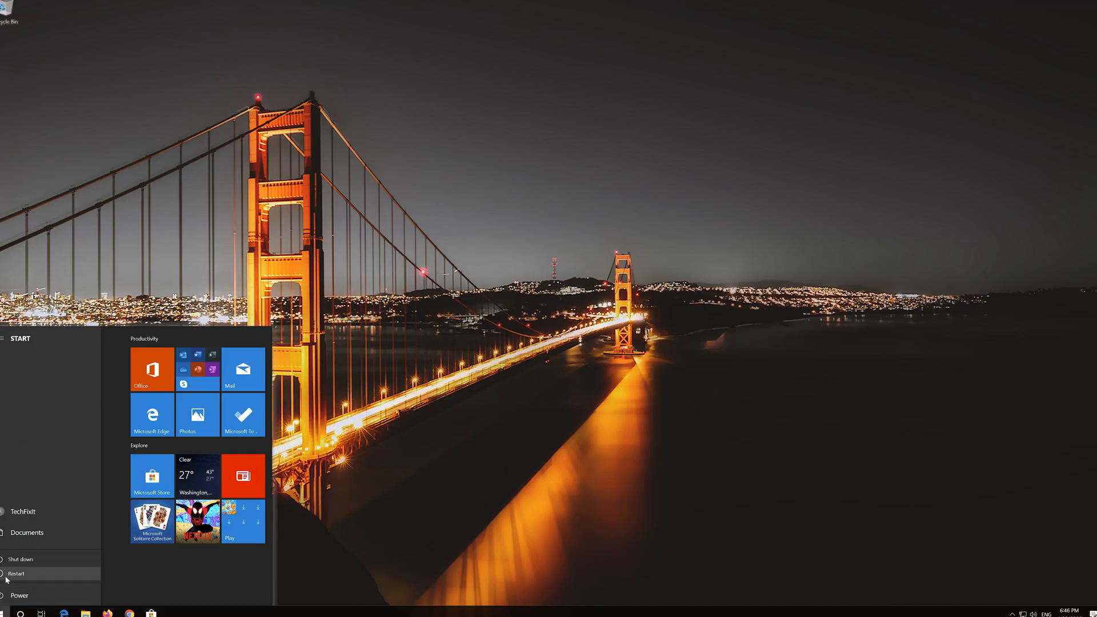
{"action": "type", "text": "CM"}
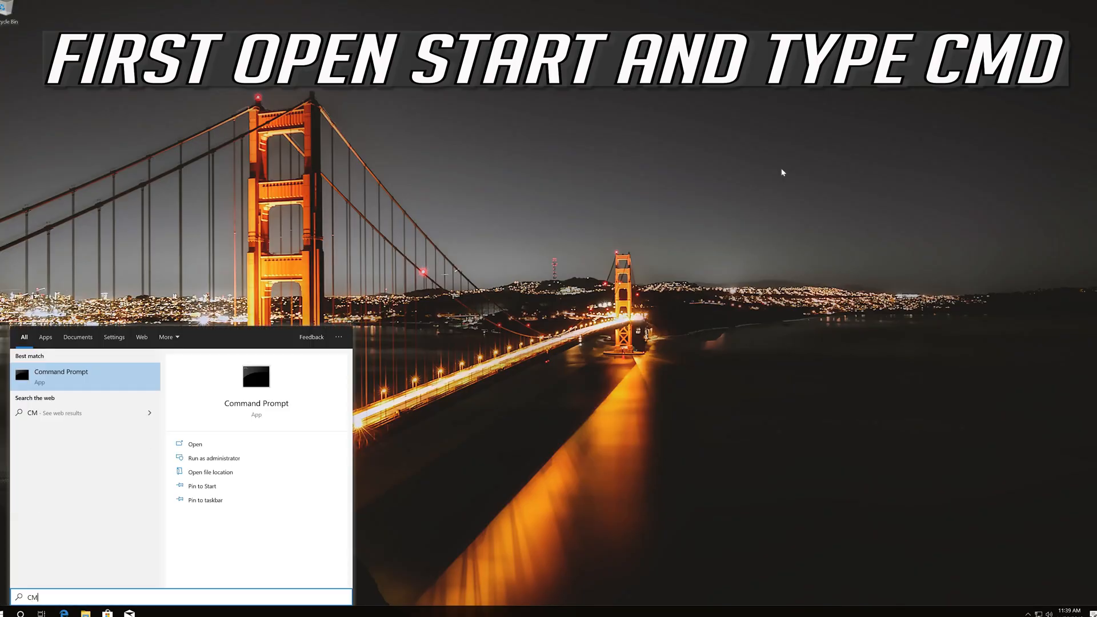
Launch Command Prompt as administrator, approving the User Account Control prompt
{"action": "type", "text": "D"}
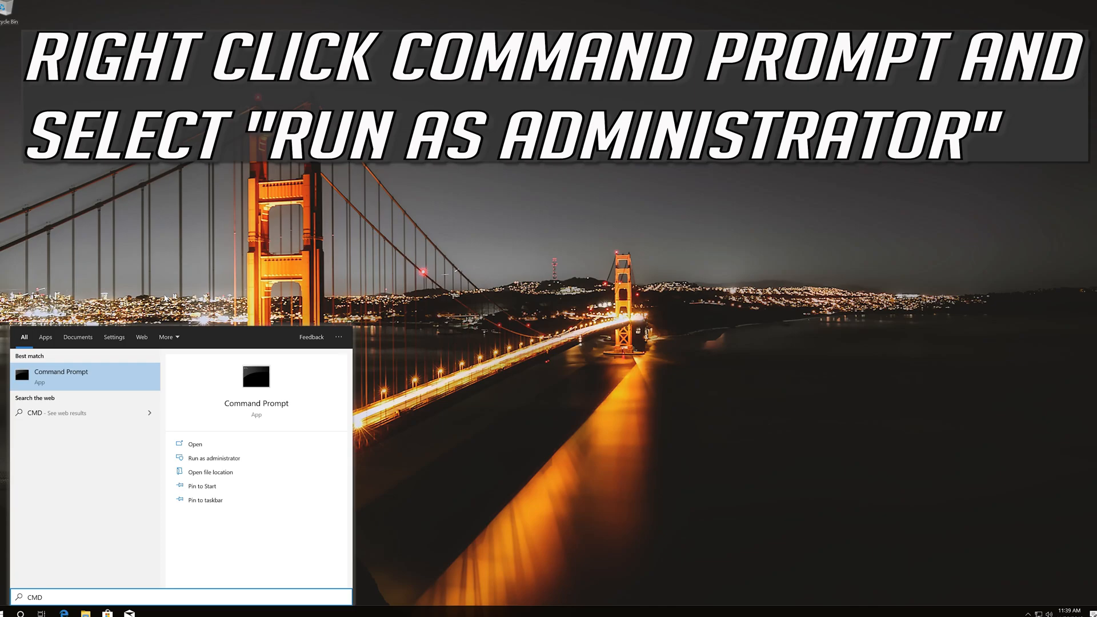
{"action": "right_click", "coordinate": [61, 371]}
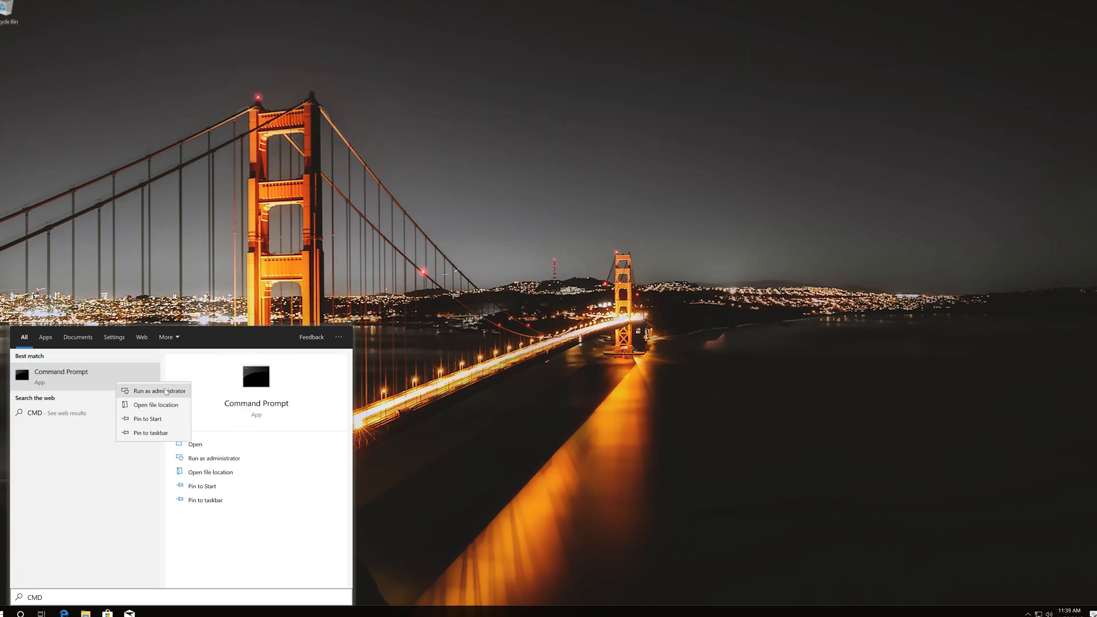
{"action": "left_click", "coordinate": [158, 391]}
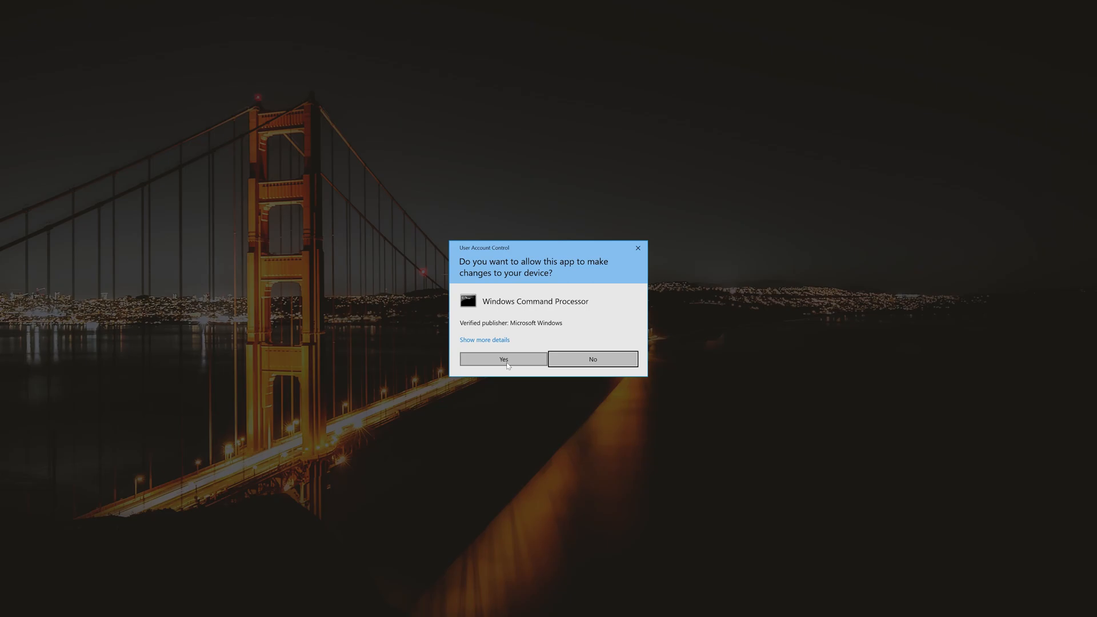
{"action": "left_click", "coordinate": [503, 359]}
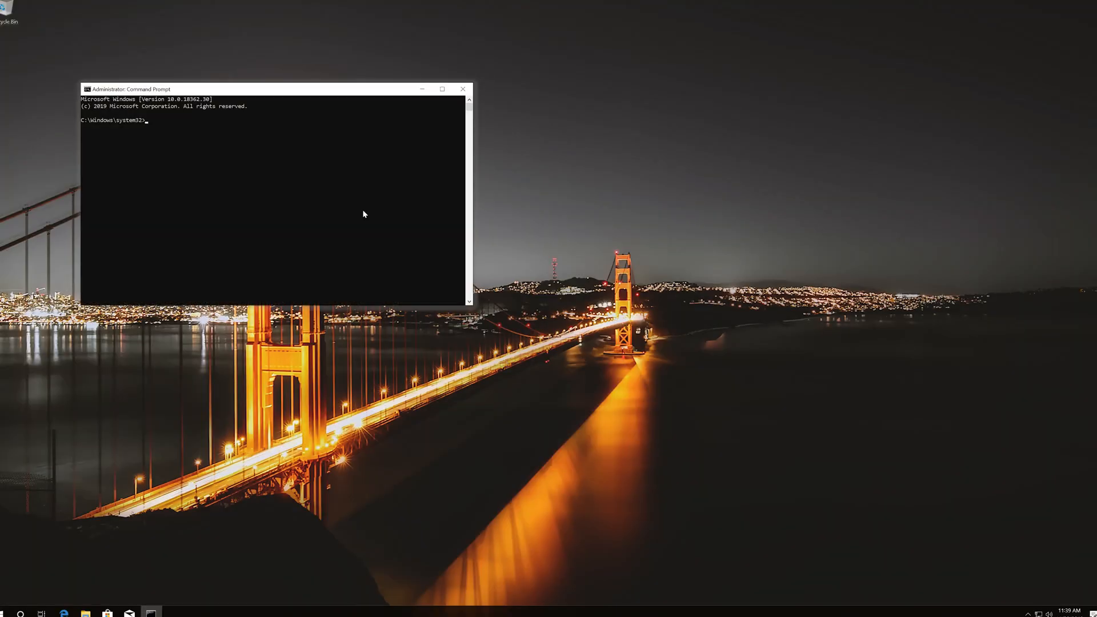
Stop the wuauserv, bits and cryptsvc services with net stop commands
{"action": "left_click_drag", "start_coordinate": [130, 90], "coordinate": [398, 178]}
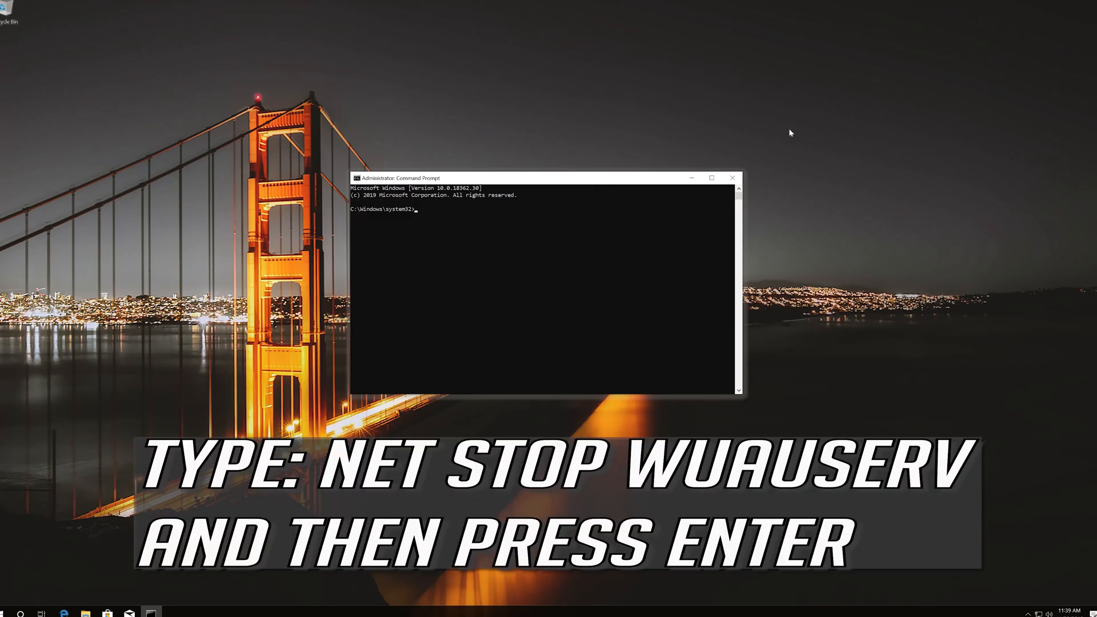
{"action": "type", "text": "net stop"}
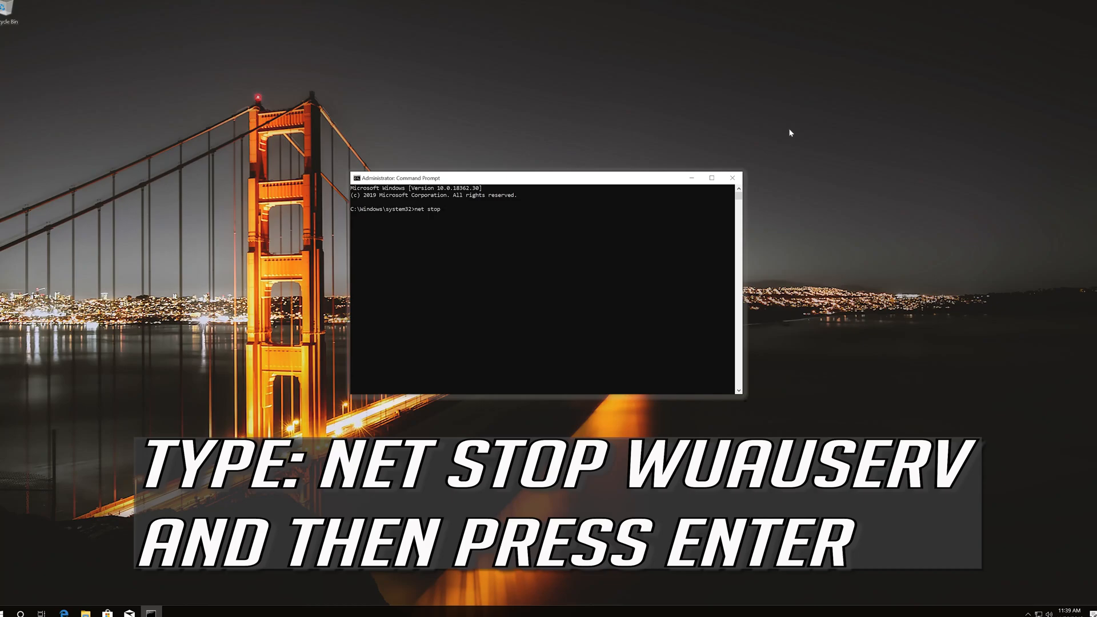
{"action": "type", "text": "wuauserv"}
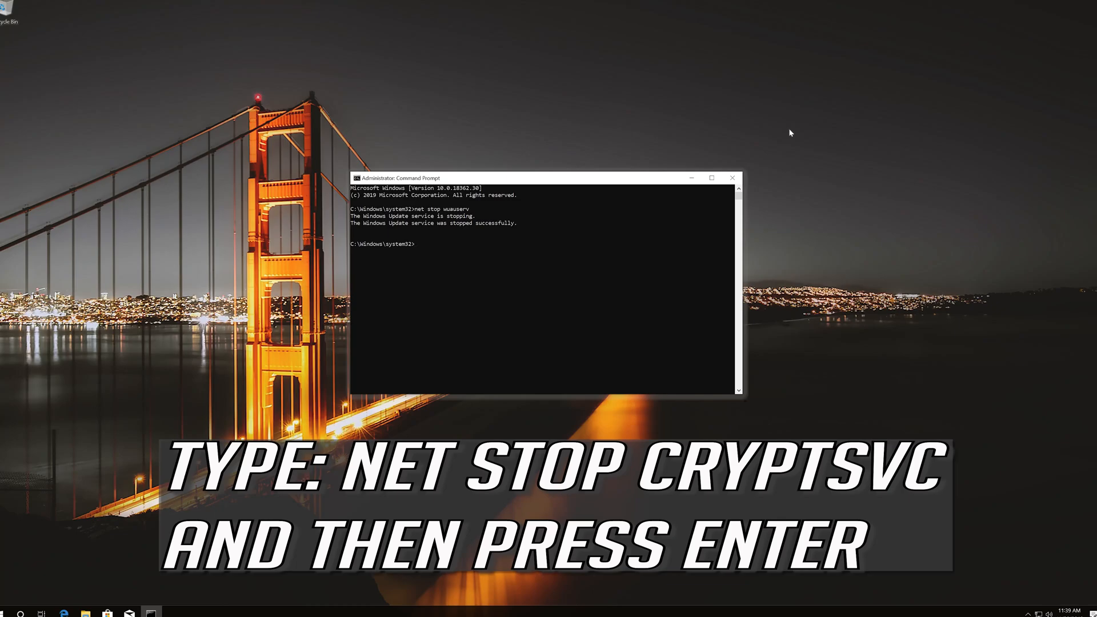
{"action": "type", "text": "net"}
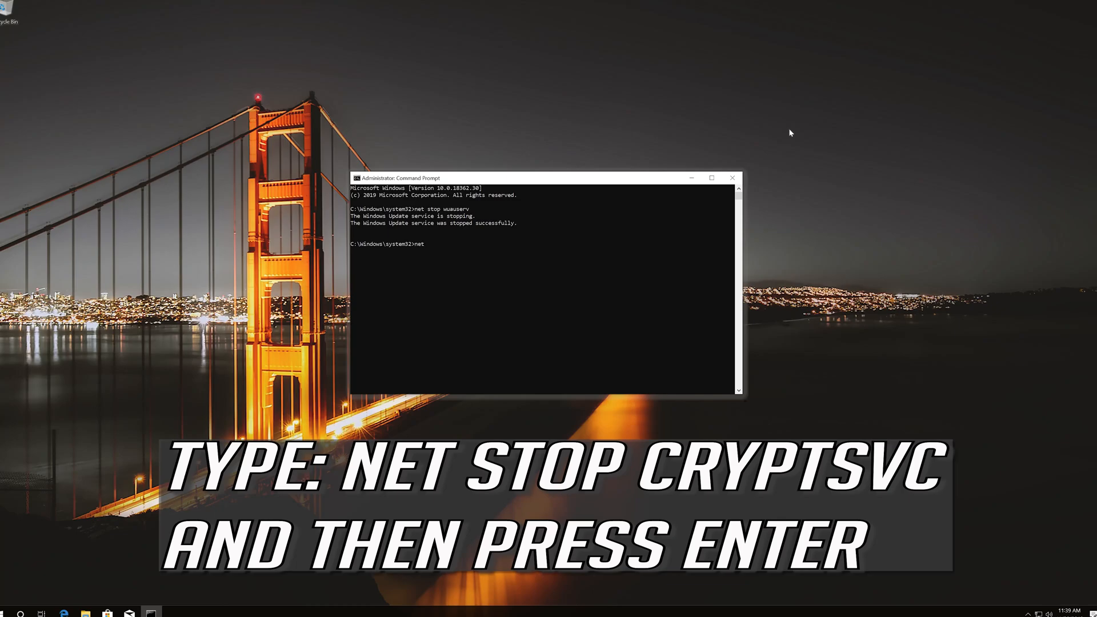
{"action": "type", "text": "stop b"}
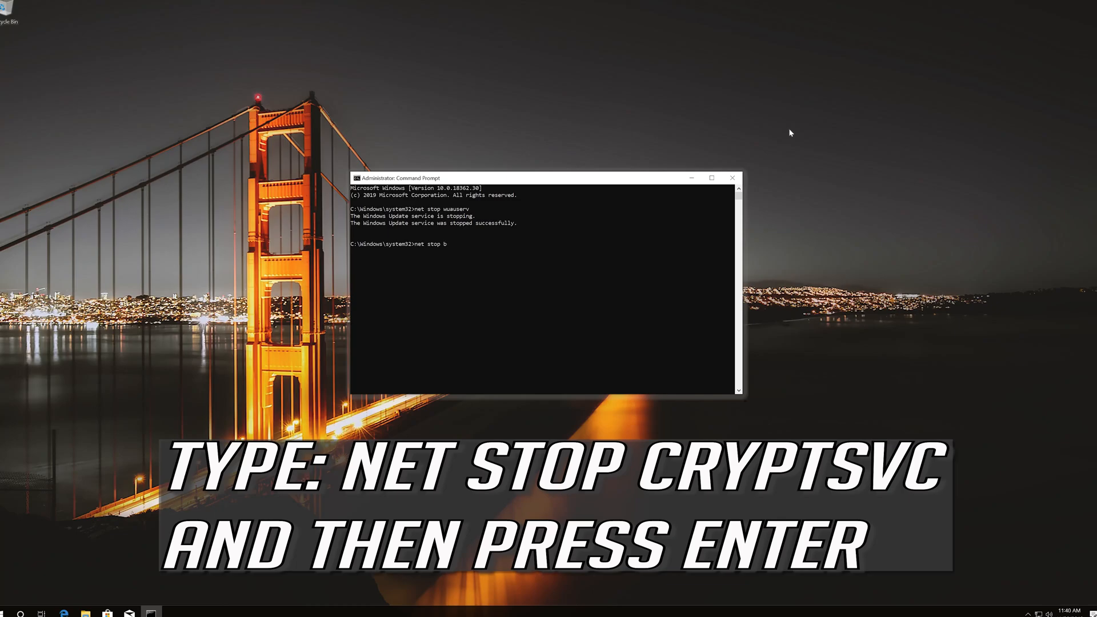
{"action": "type", "text": "its"}
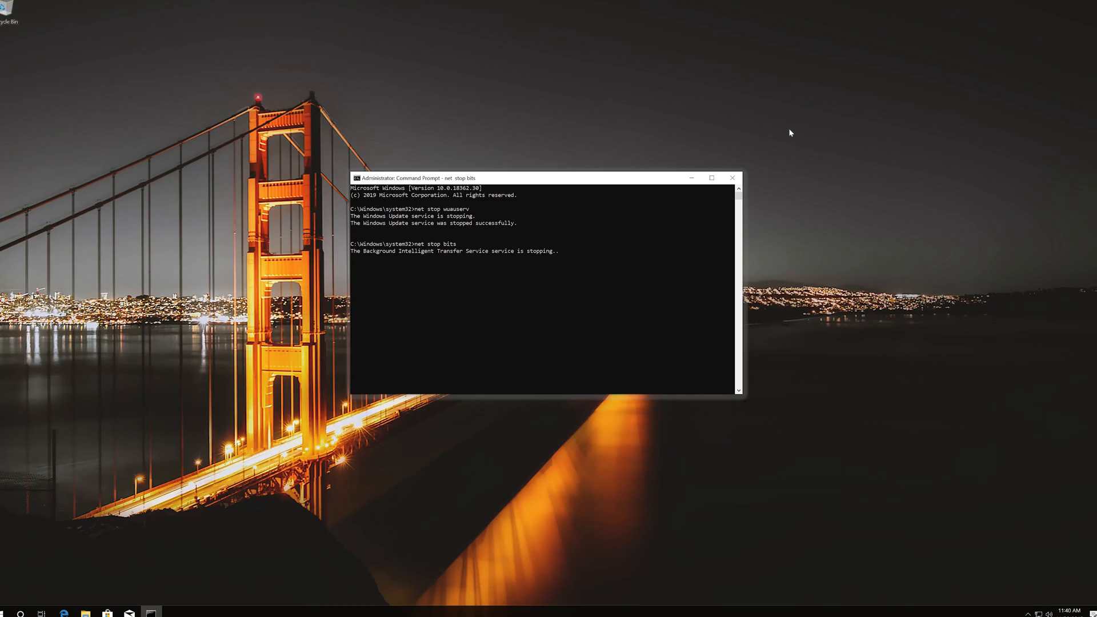
{"action": "key", "text": "enter"}
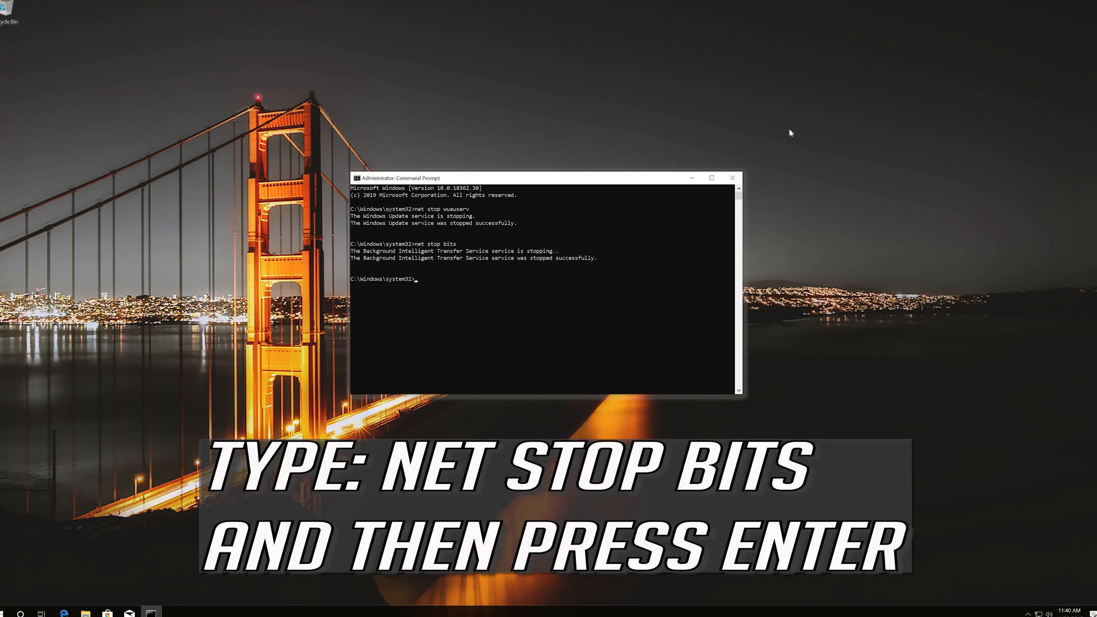
{"action": "type", "text": "net"}
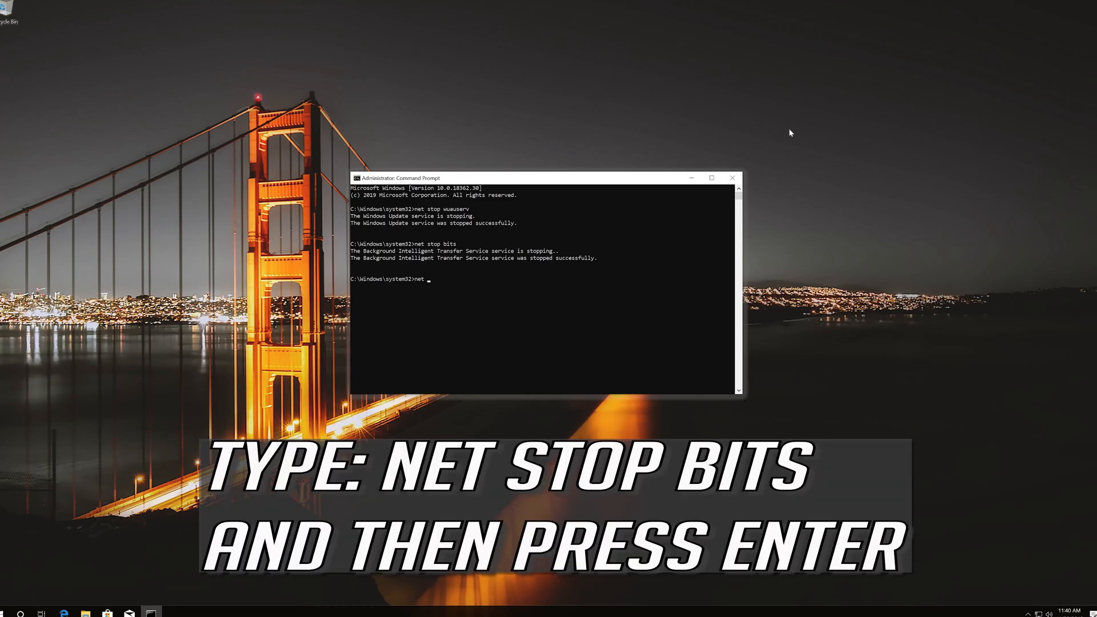
{"action": "type", "text": "stop"}
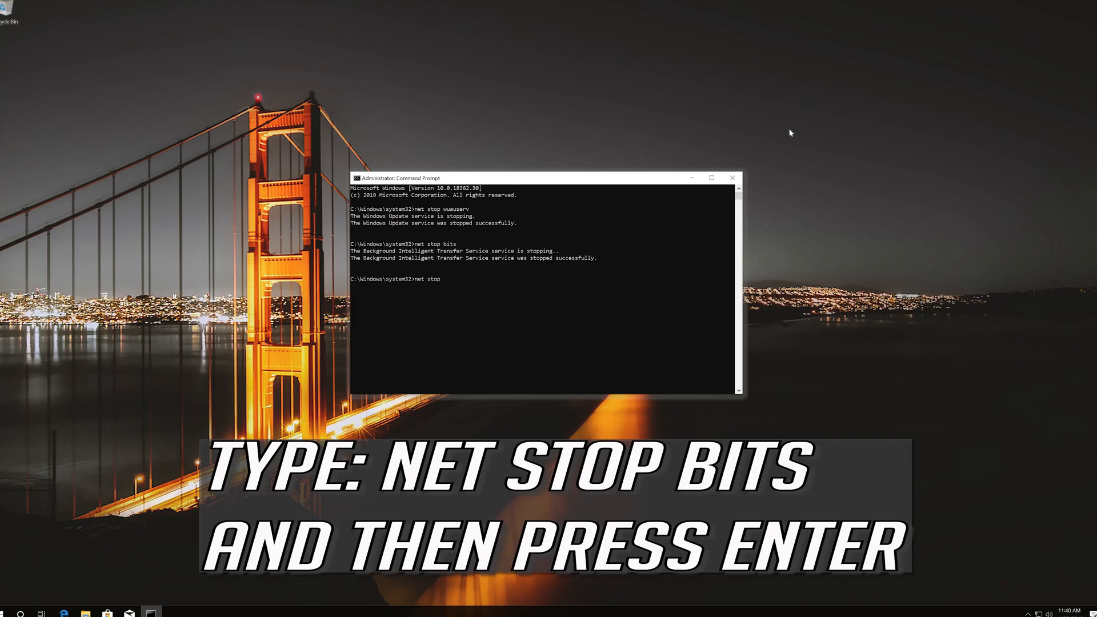
{"action": "type", "text": "cryp"}
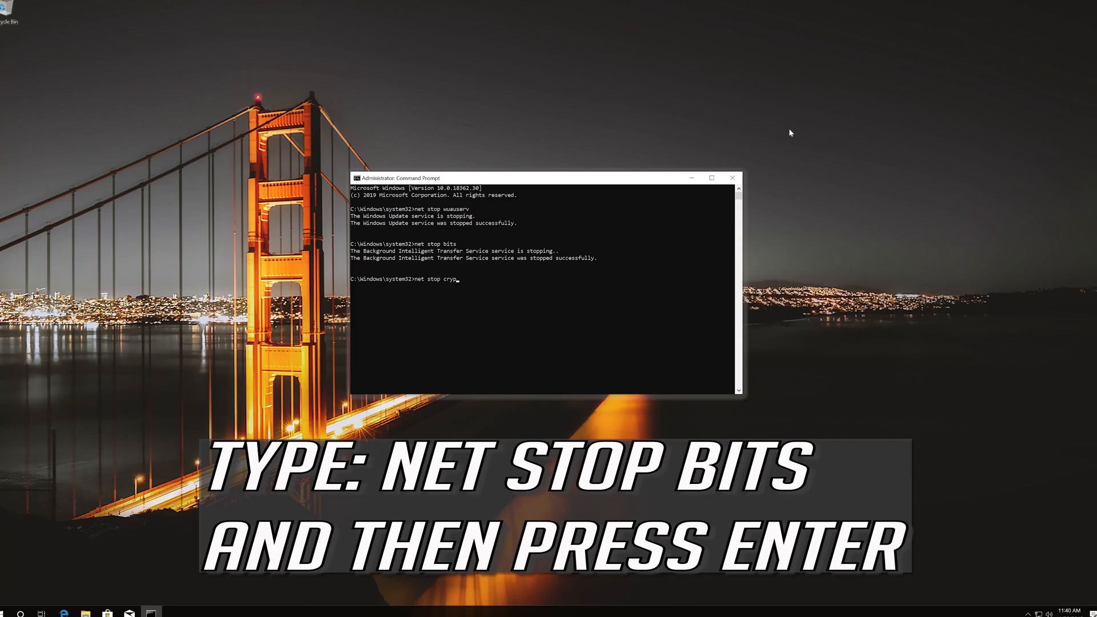
{"action": "type", "text": "tsvc"}
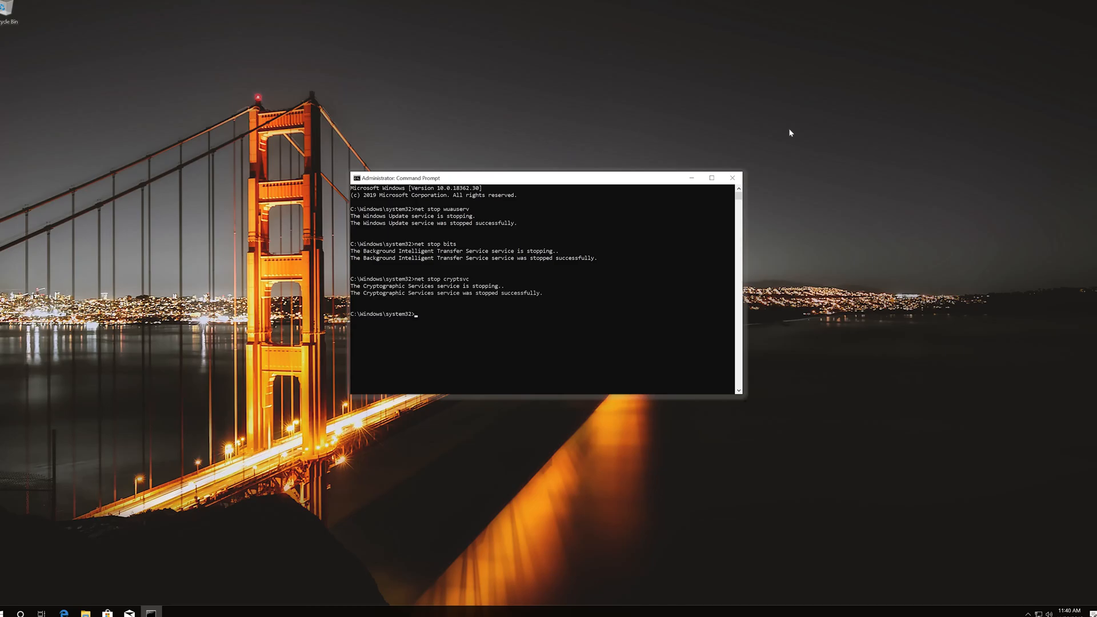
Rename %systemroot%\System32\Catroot2 to Catroot2.old with the ren command
{"action": "type", "text": "ren %s"}
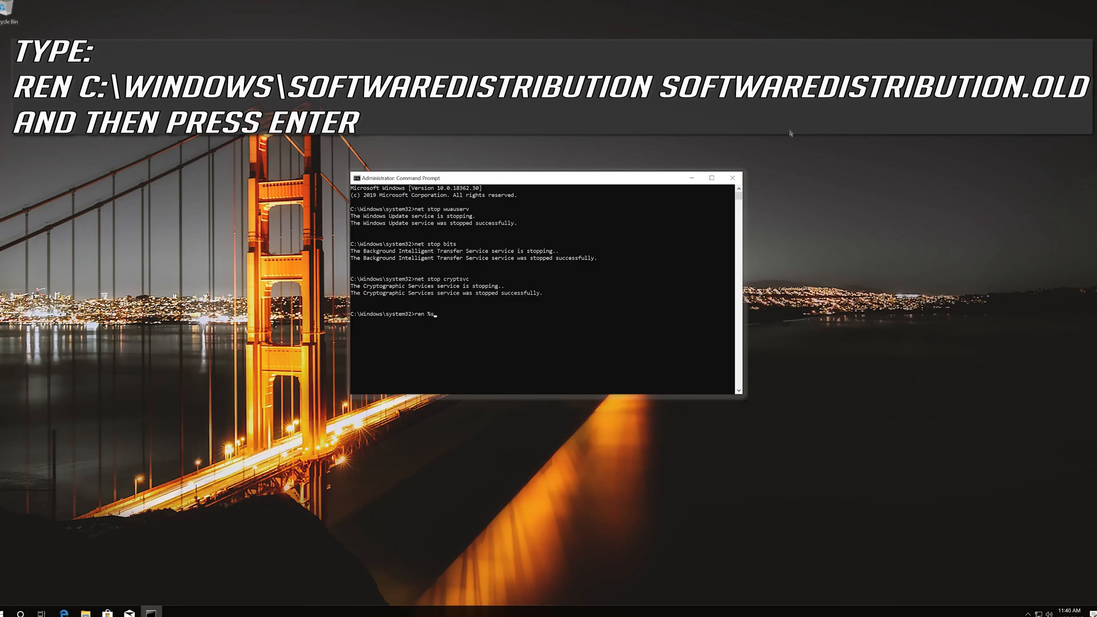
{"action": "type", "text": "ystem"}
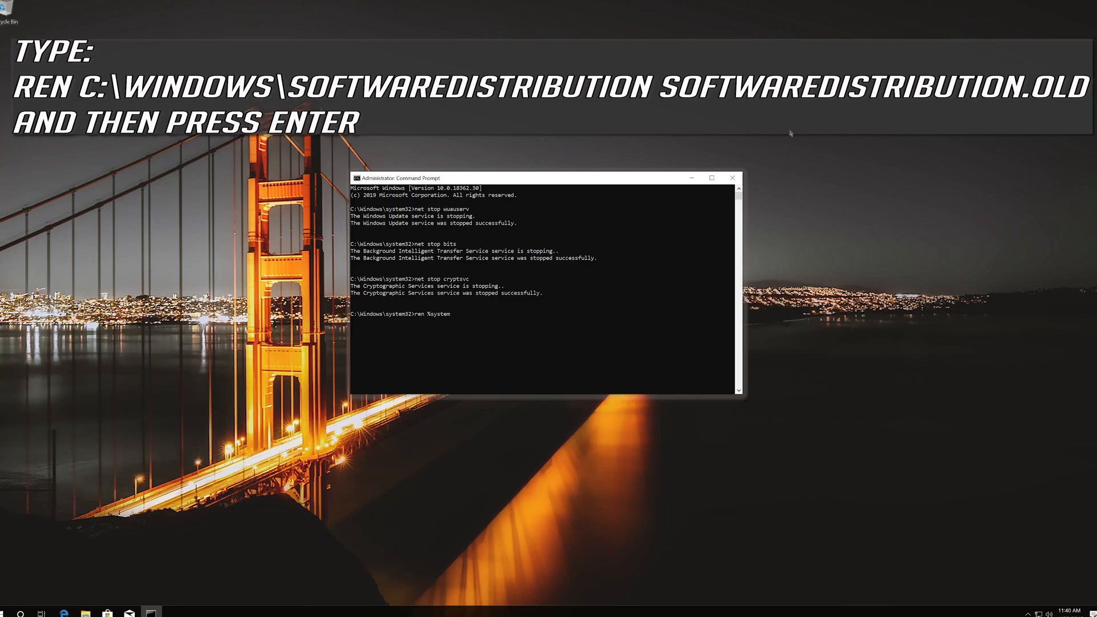
{"action": "type", "text": "root"}
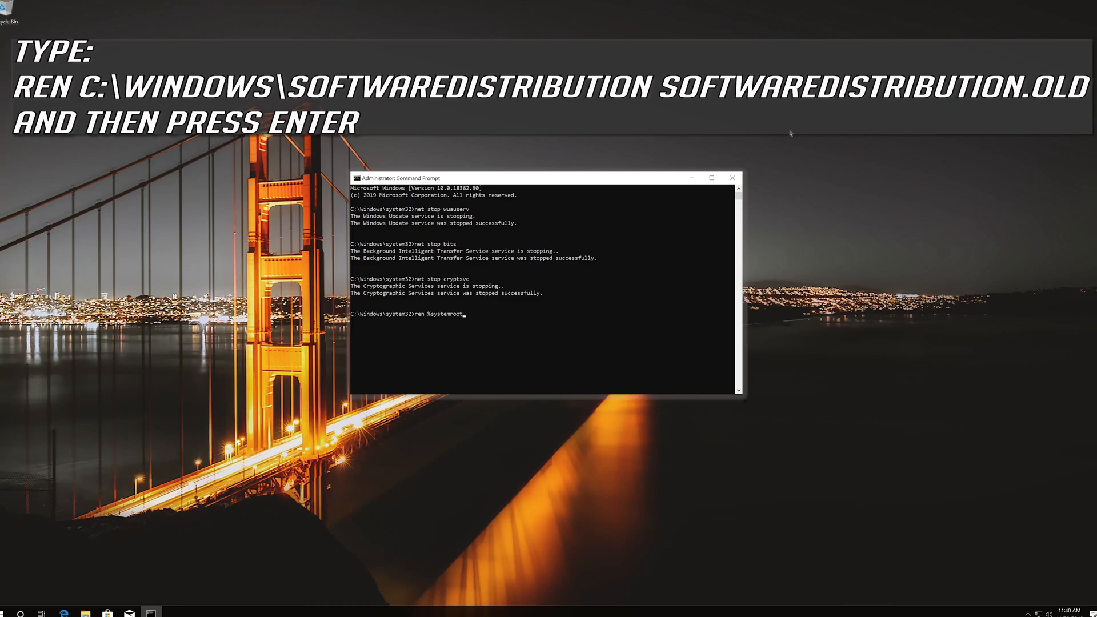
{"action": "type", "text": "%\\System32"}
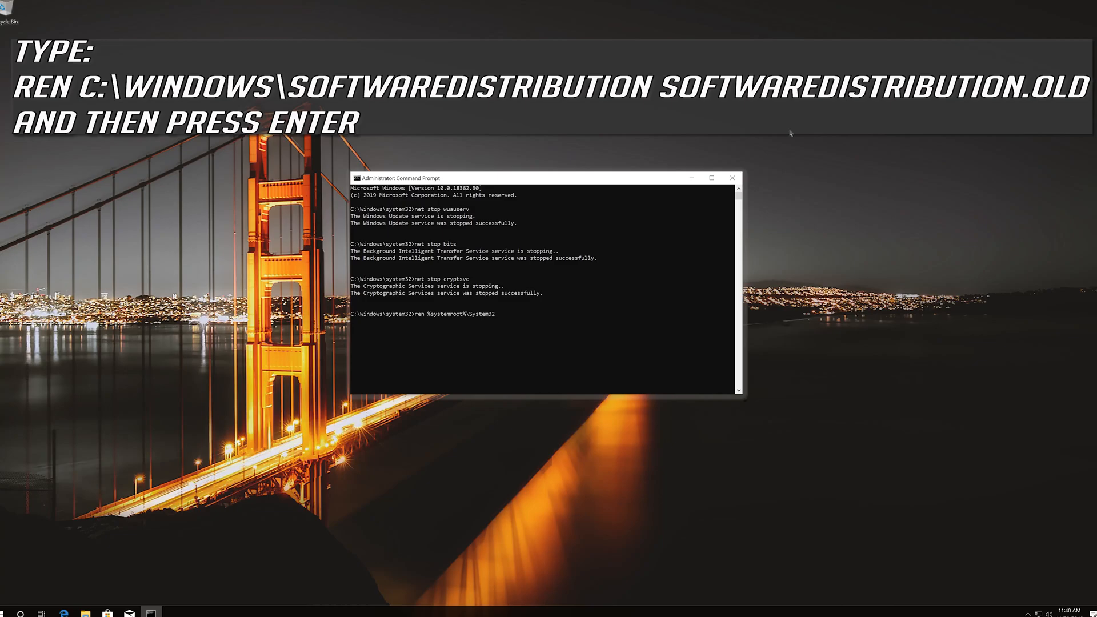
{"action": "type", "text": "Ca"}
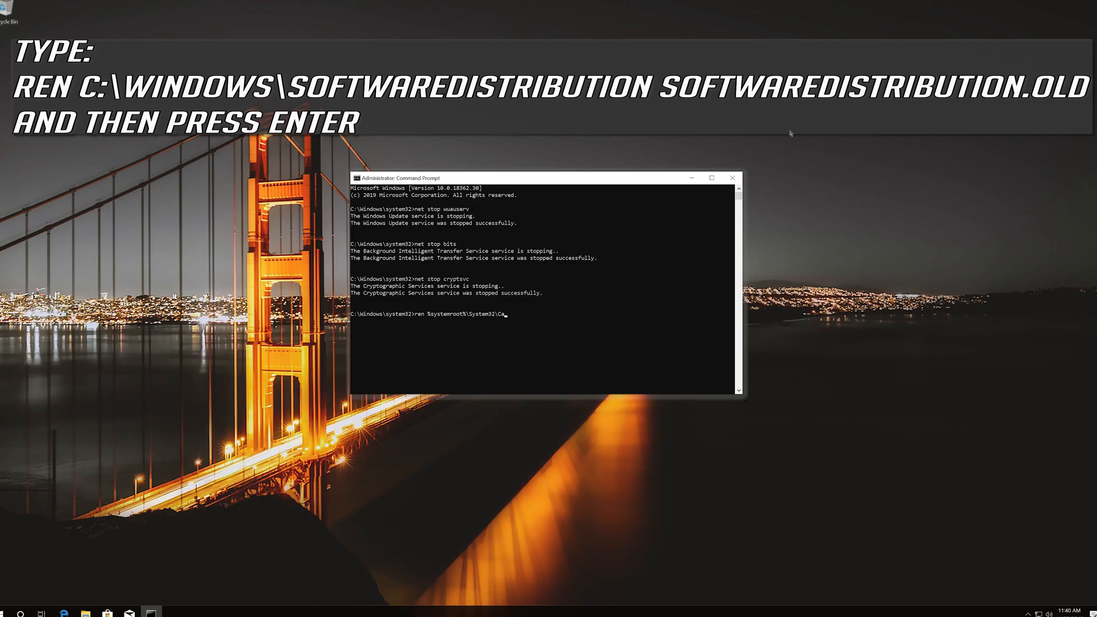
{"action": "type", "text": "troot"}
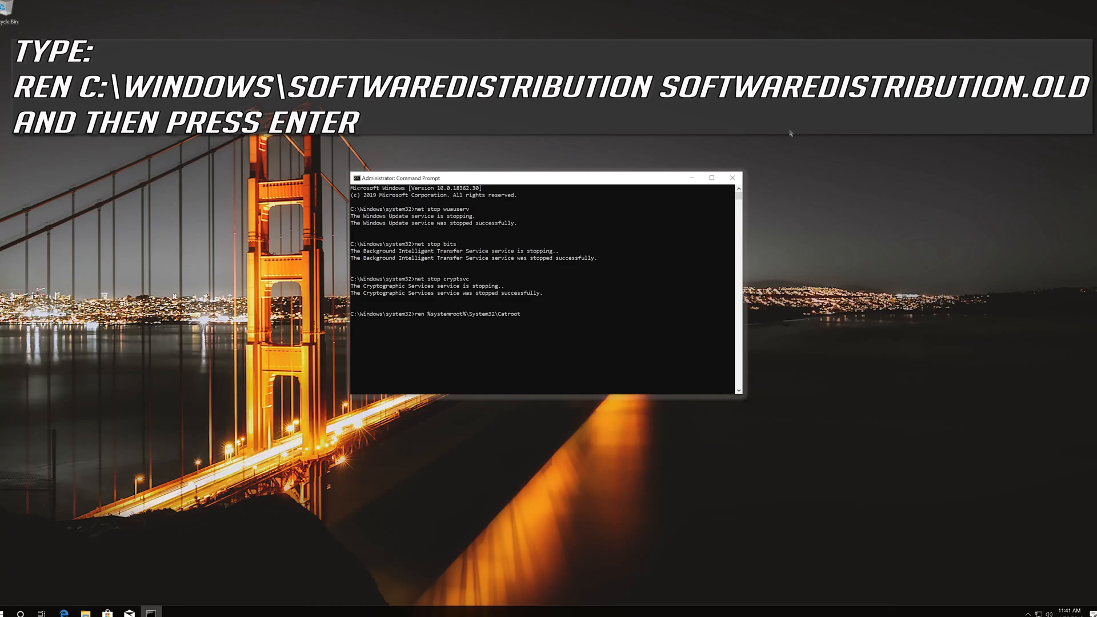
{"action": "type", "text": "2"}
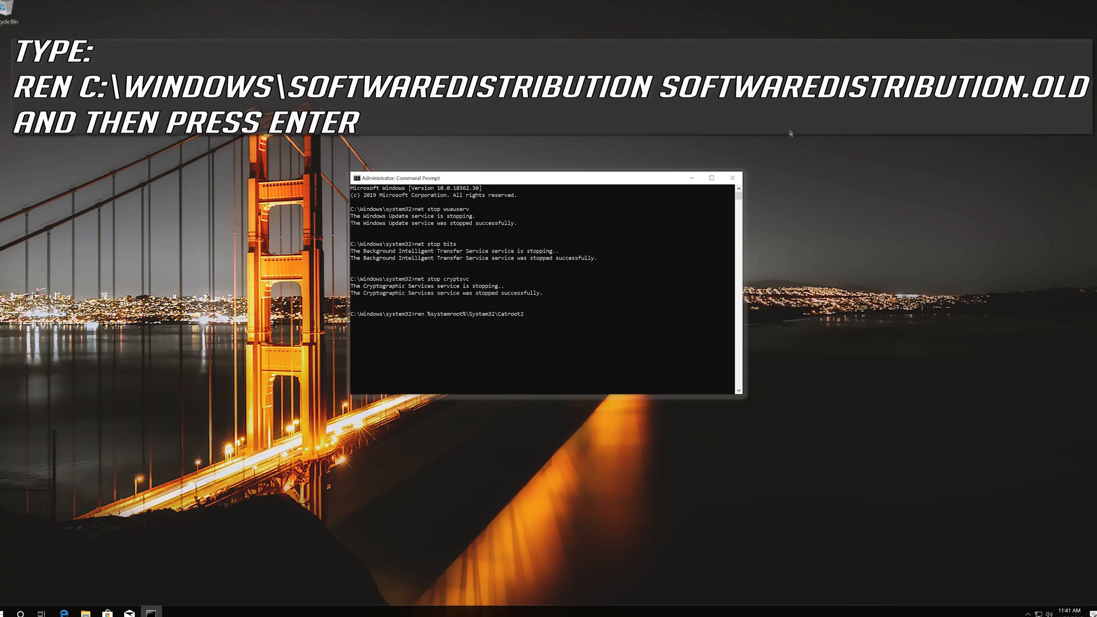
{"action": "type", "text": "Catroot"}
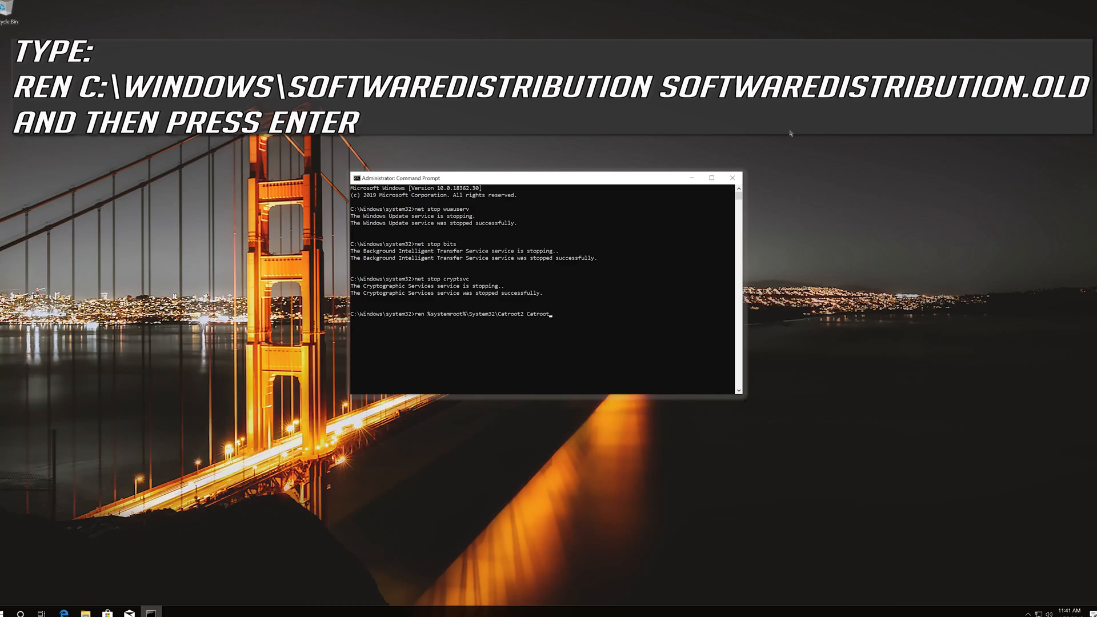
{"action": "type", "text": "2"}
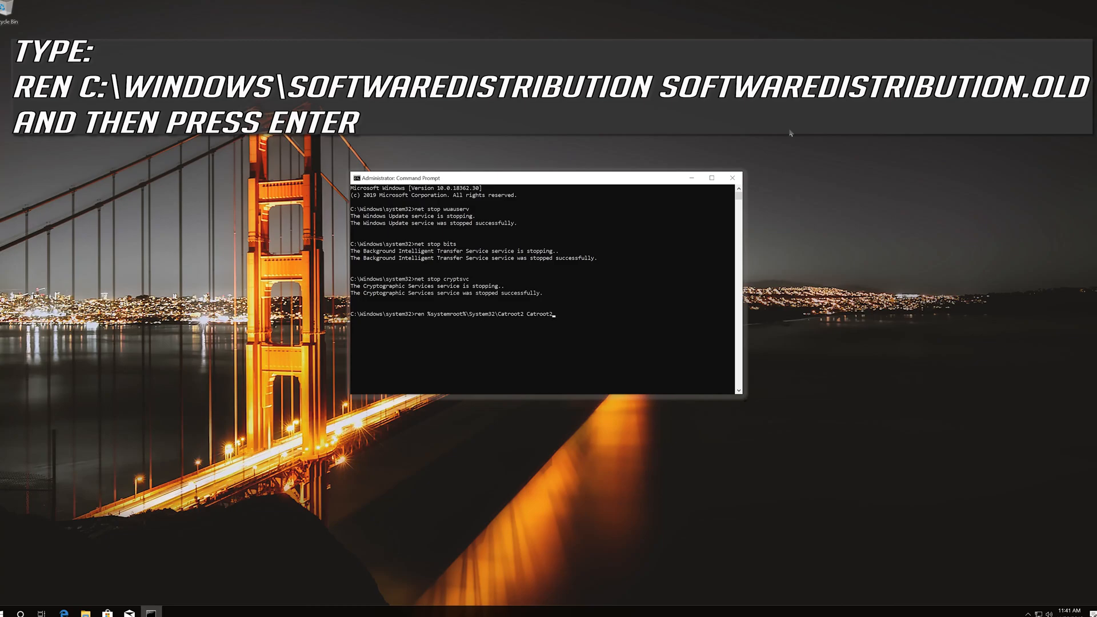
{"action": "type", "text": ".old"}
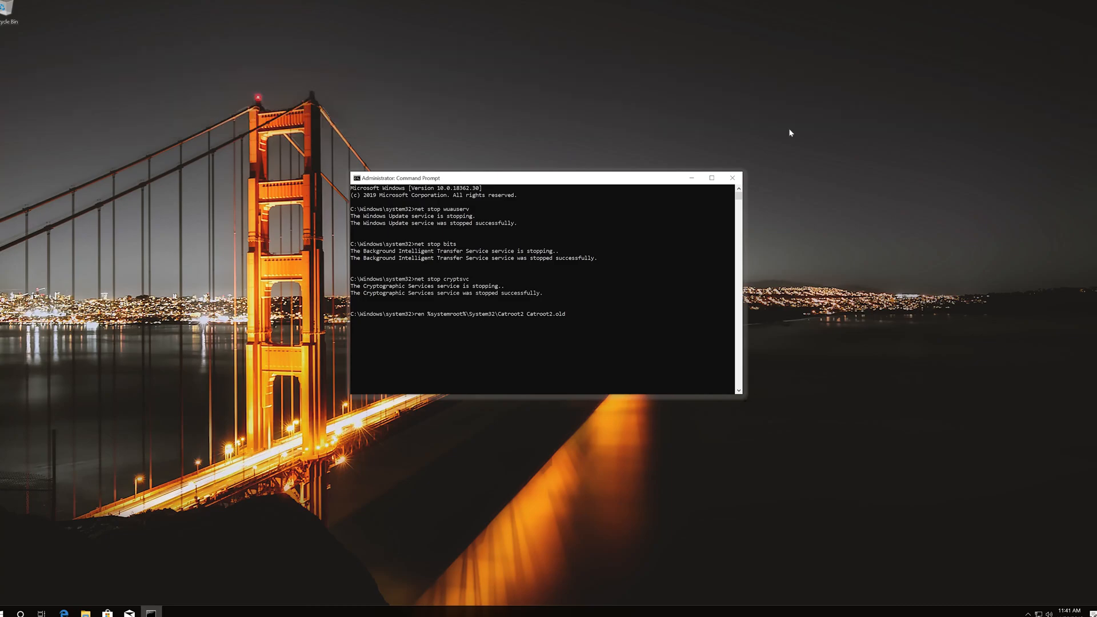
{"action": "key", "text": "enter"}
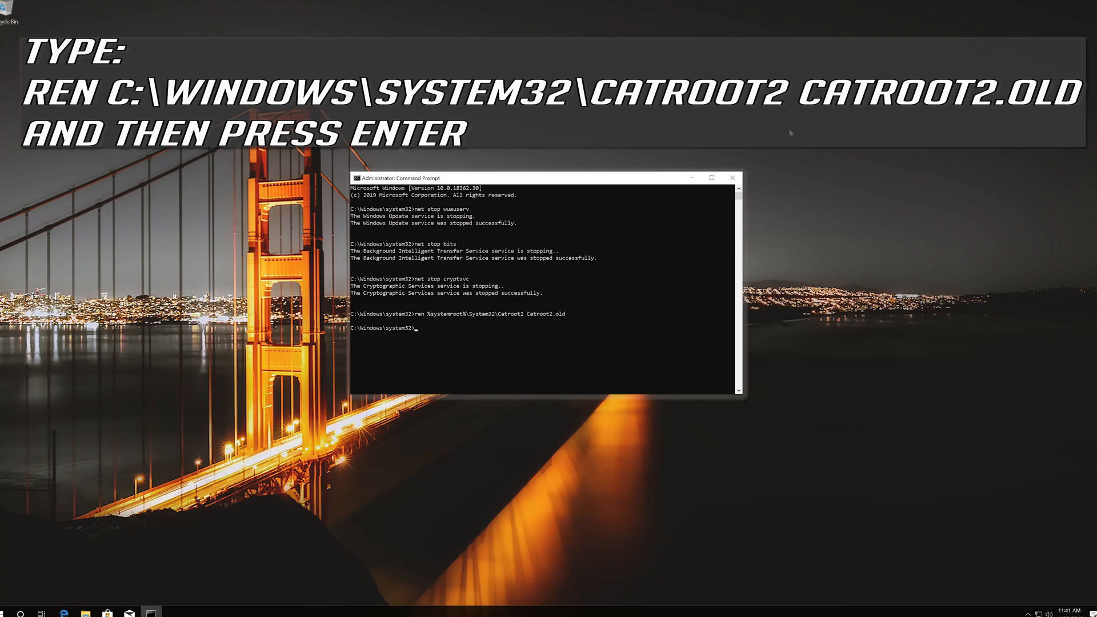
Rename %systemroot%\SoftwareDistribution to SoftwareDistribution.old with the ren command
{"action": "type", "text": "ren %"}
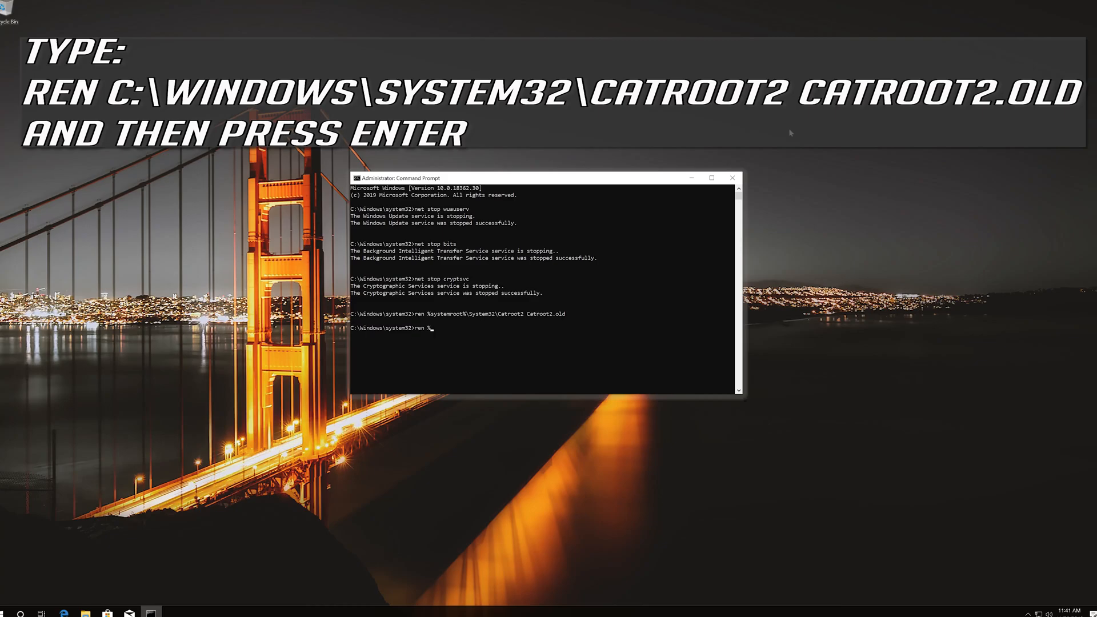
{"action": "type", "text": "systemroot"}
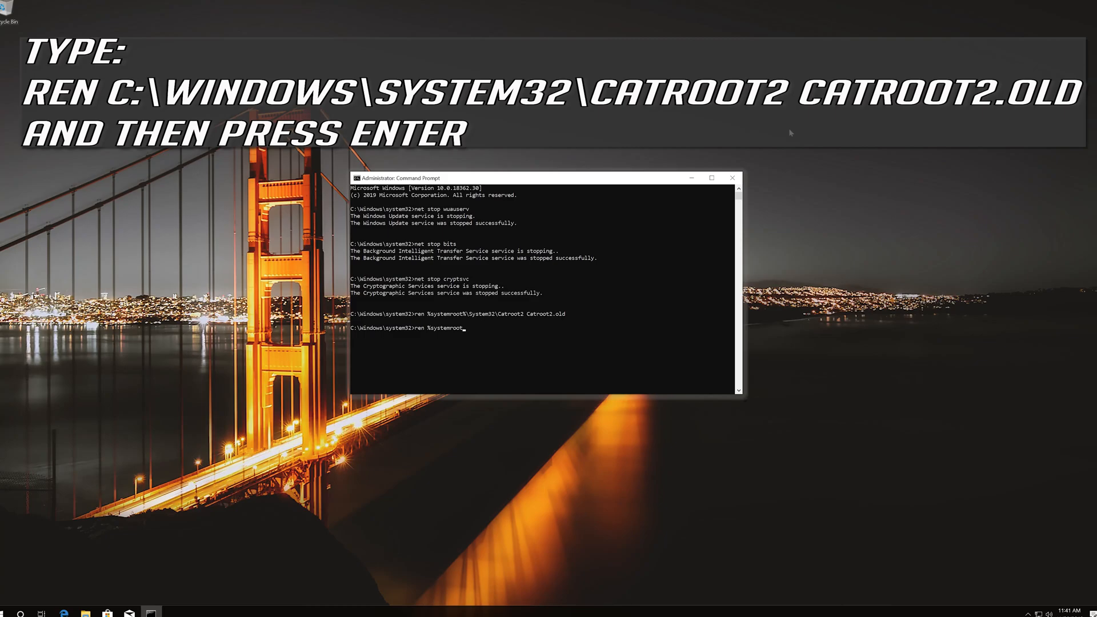
{"action": "type", "text": "%"}
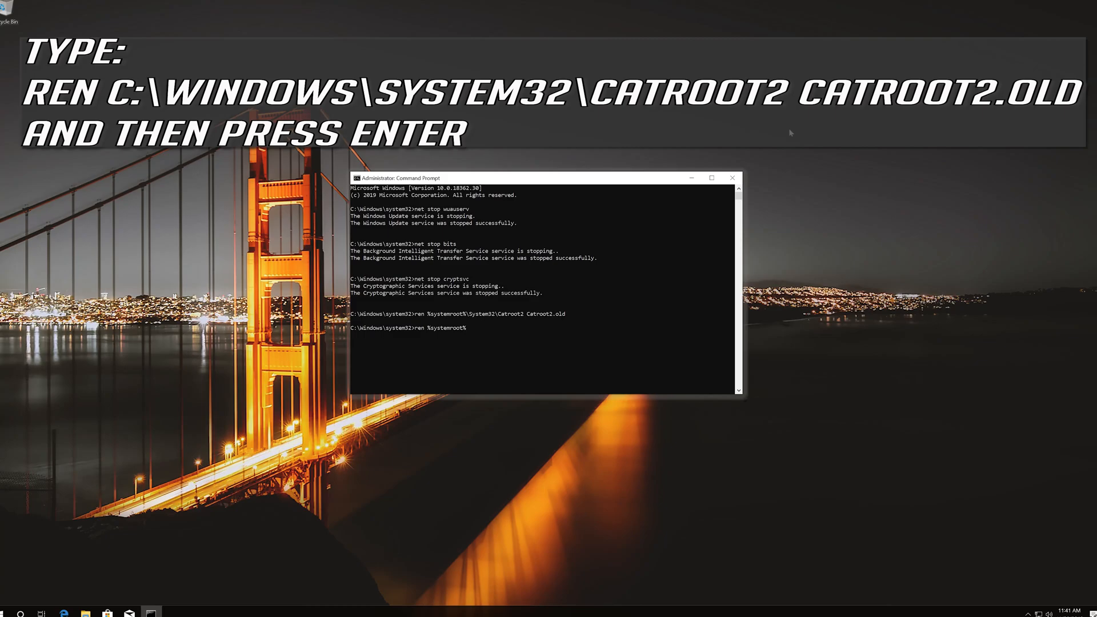
{"action": "type", "text": "\\"}
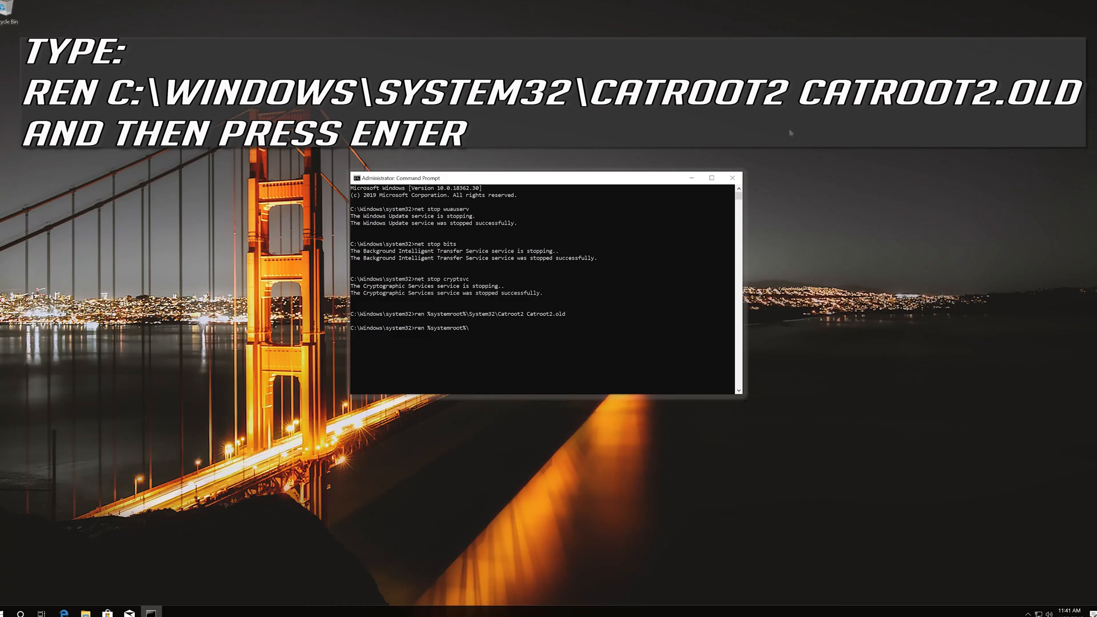
{"action": "type", "text": "Soft"}
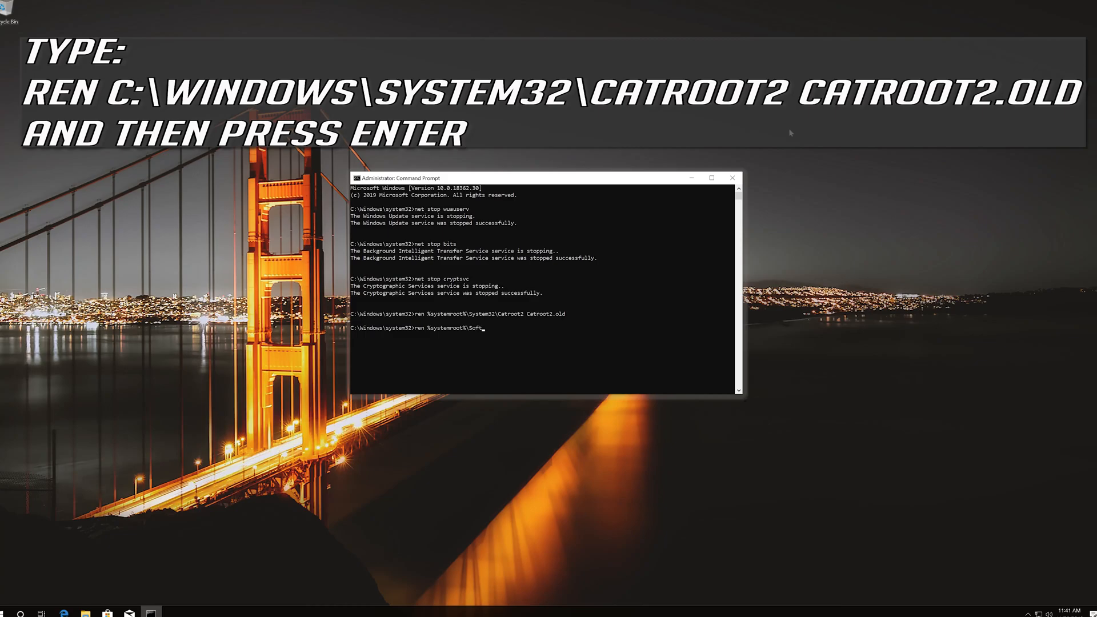
{"action": "type", "text": "wareD"}
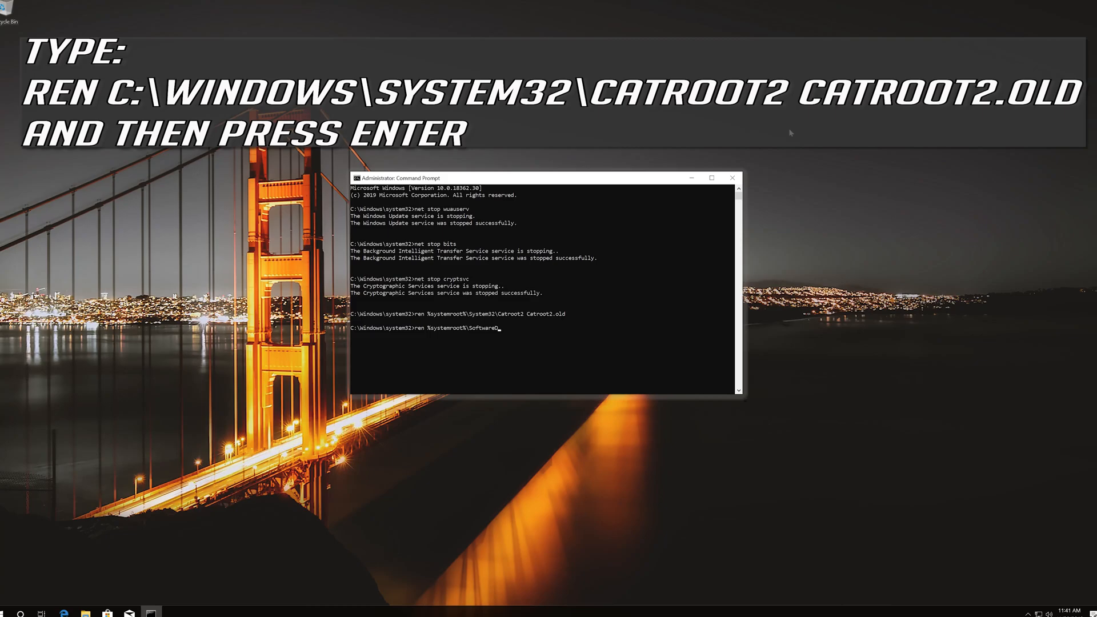
{"action": "type", "text": "istri"}
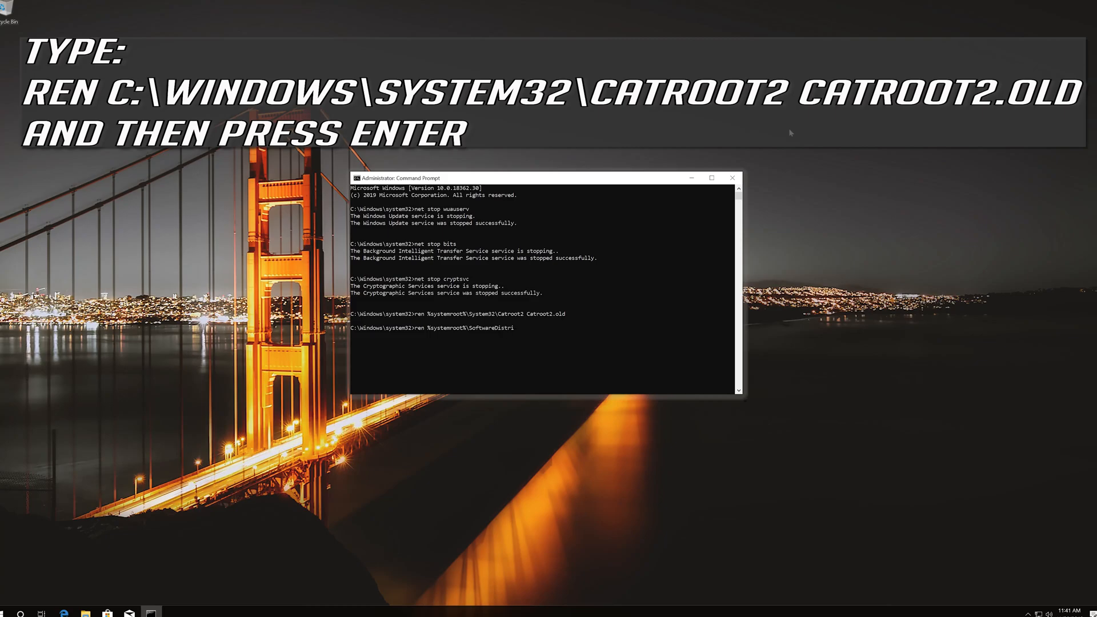
{"action": "type", "text": "bution"}
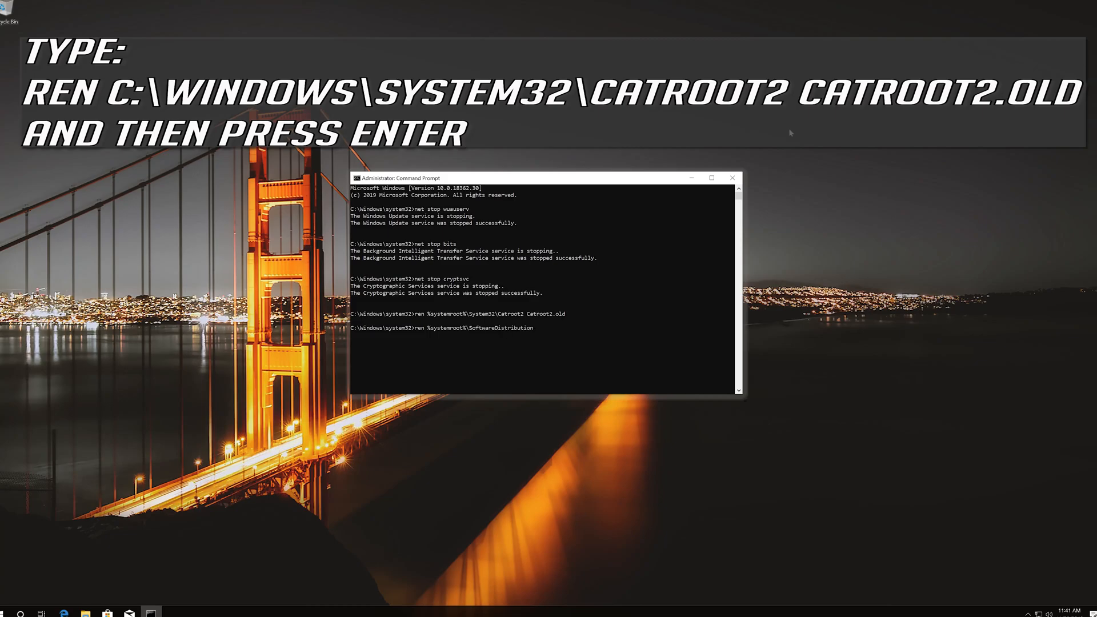
{"action": "type", "text": "S"}
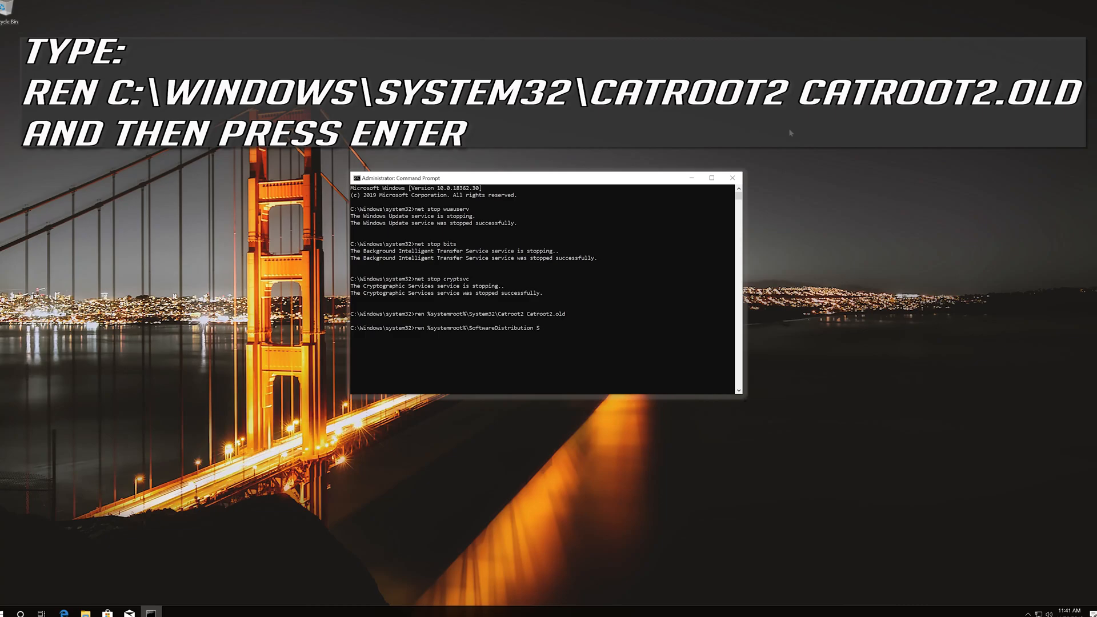
{"action": "type", "text": "oftware"}
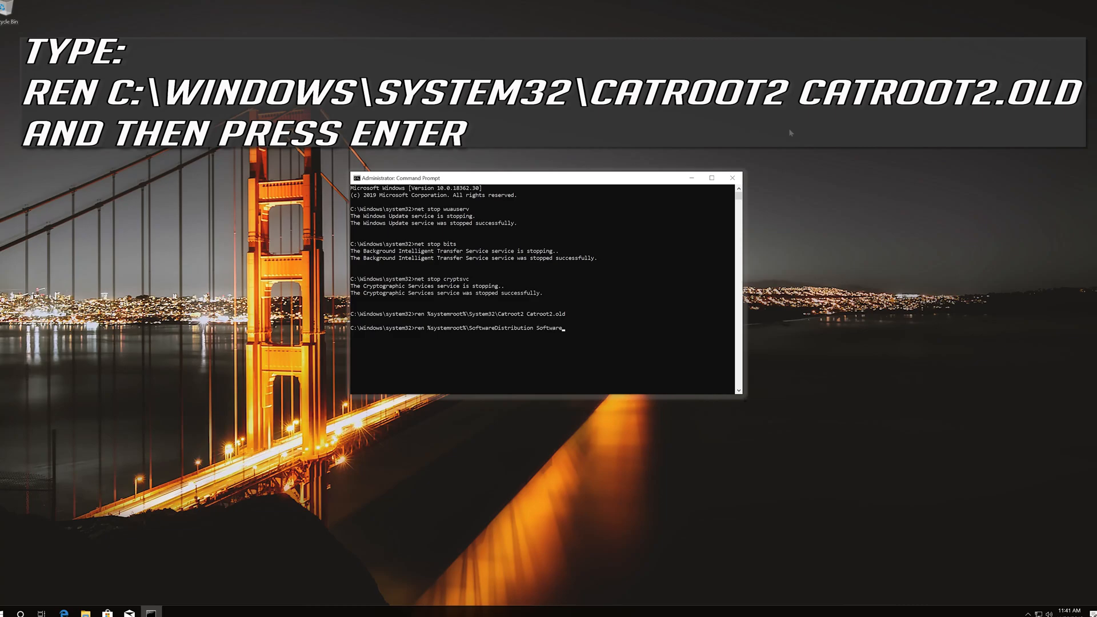
{"action": "type", "text": "Distribution.old"}
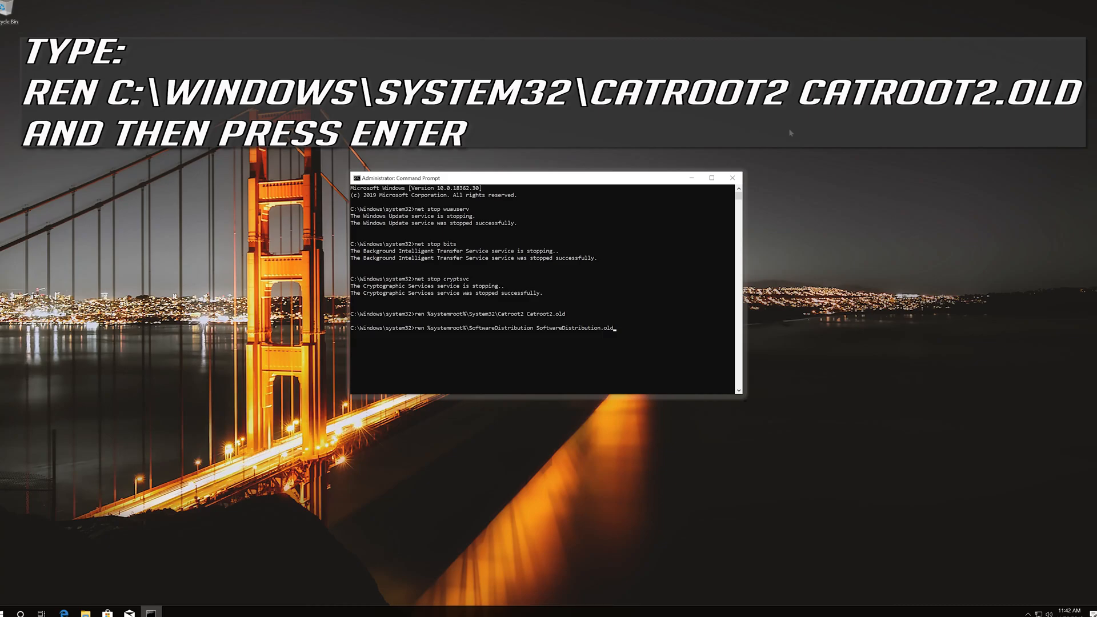
{"action": "key", "text": "enter"}
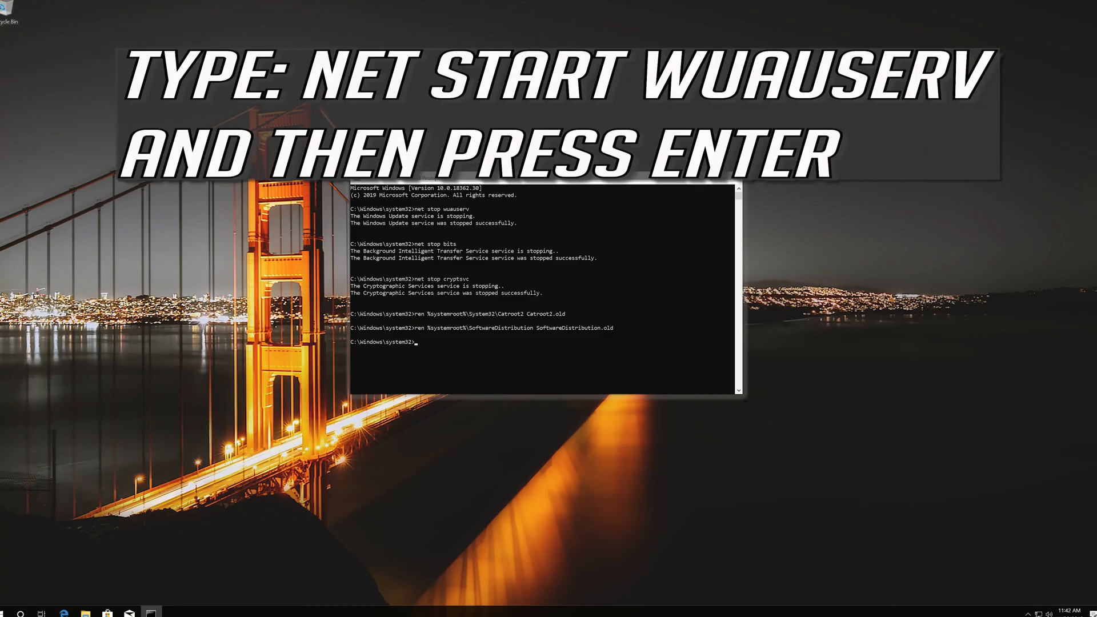
Start the wuauserv, bits and cryptsvc services again with net start commands
{"action": "type", "text": "net start wu"}
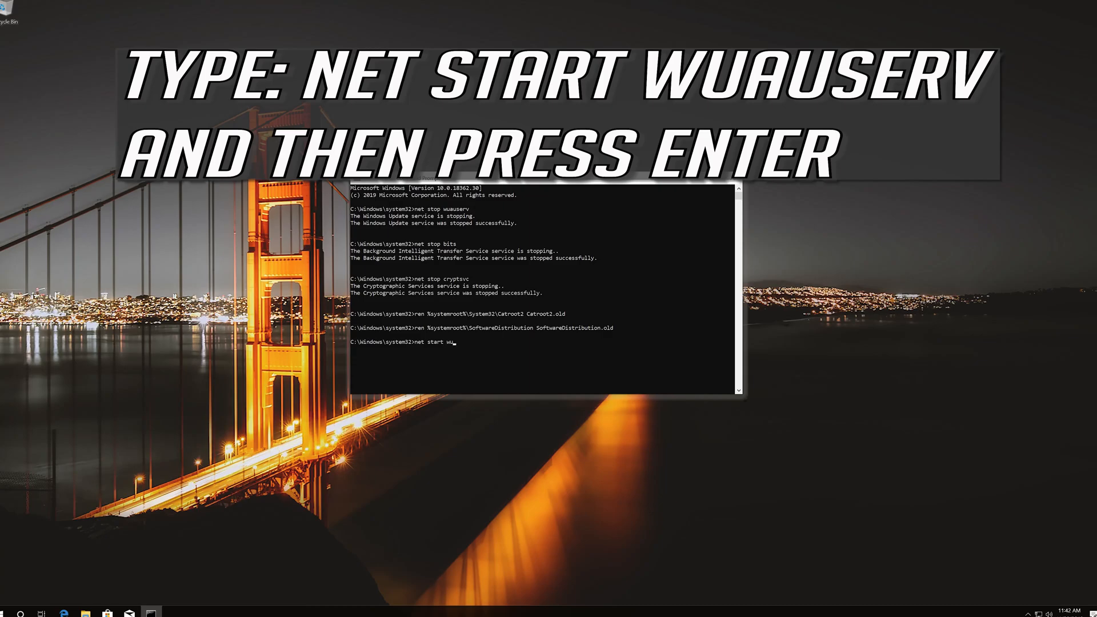
{"action": "type", "text": "auserv"}
{"action": "type", "text": "net sta"}
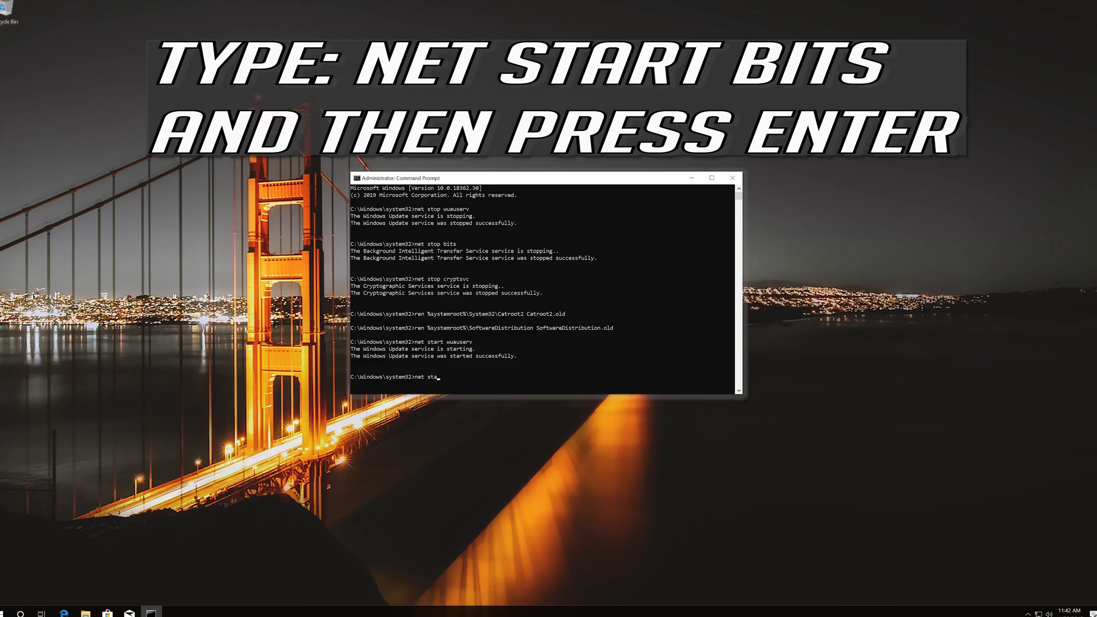
{"action": "type", "text": "rt bit"}
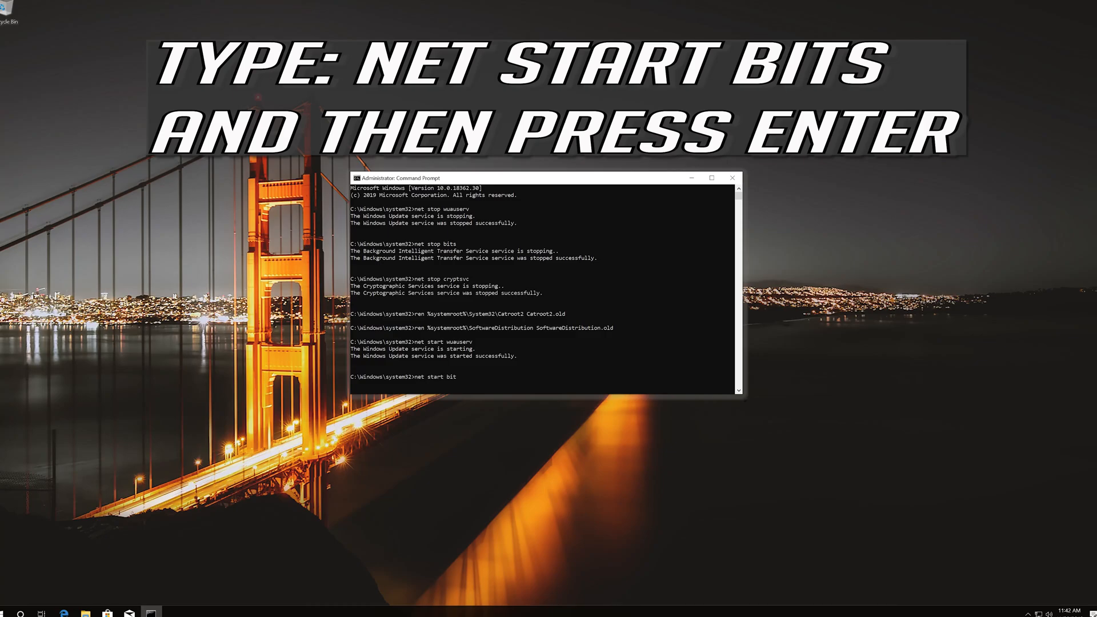
{"action": "type", "text": "s"}
{"action": "type", "text": "net start c"}
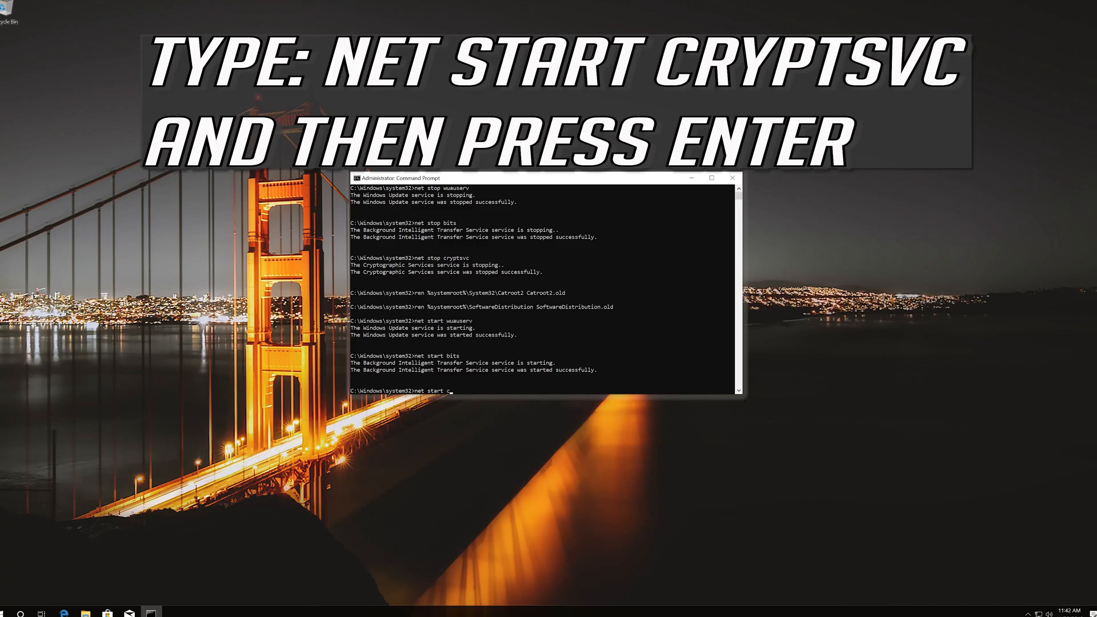
{"action": "type", "text": "rypt"}
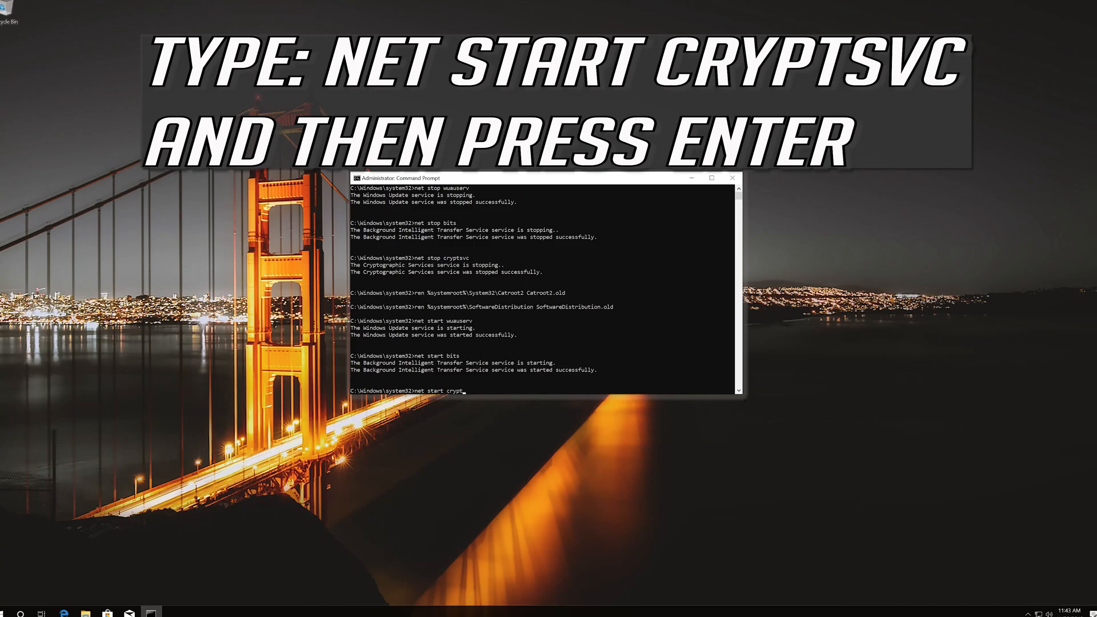
{"action": "type", "text": "svc"}
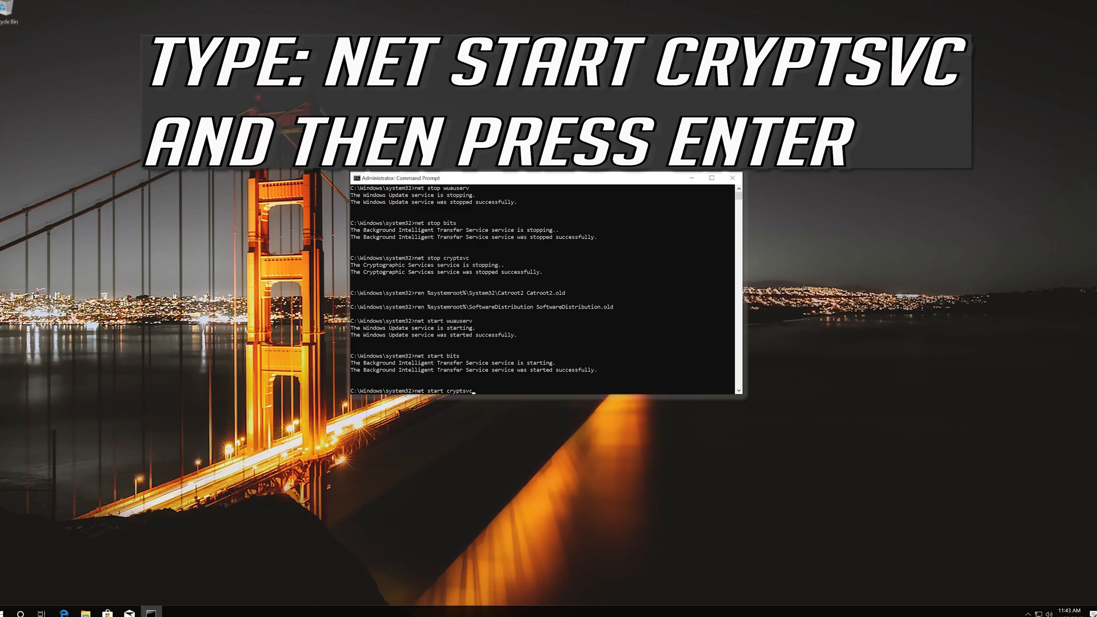
{"action": "key", "text": "enter"}
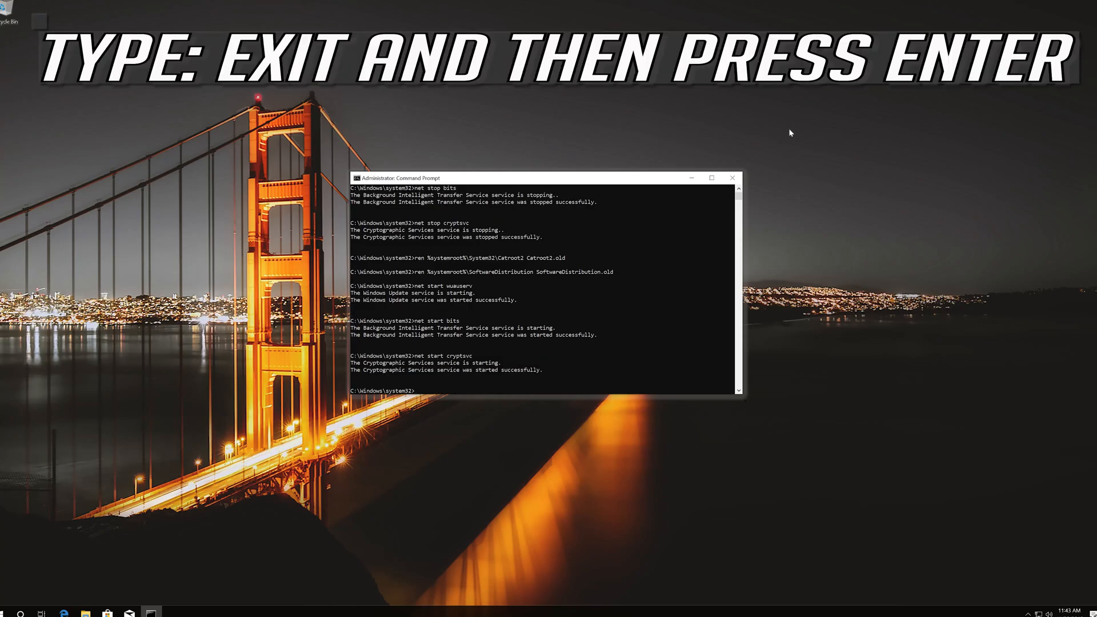
Close the administrator Command Prompt with the exit command
{"action": "type", "text": "exit"}
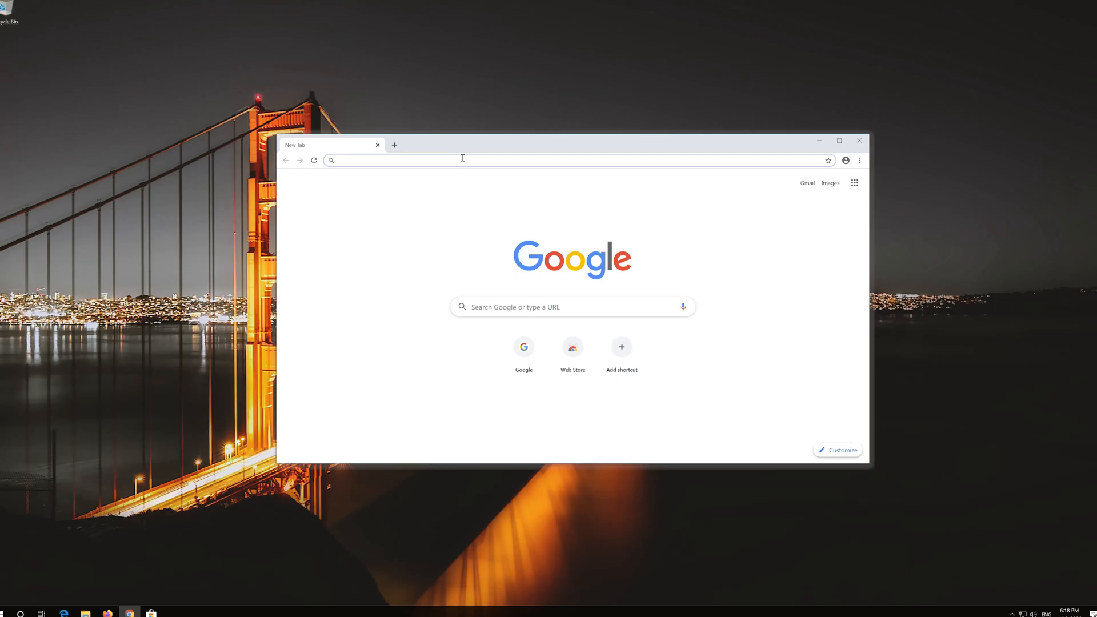
Download MediaCreationTool from microsoft.com/en-us/software-download/windows10, then close Chrome
{"action": "type", "text": "microsoft.com/en-us/software-download/windows10"}
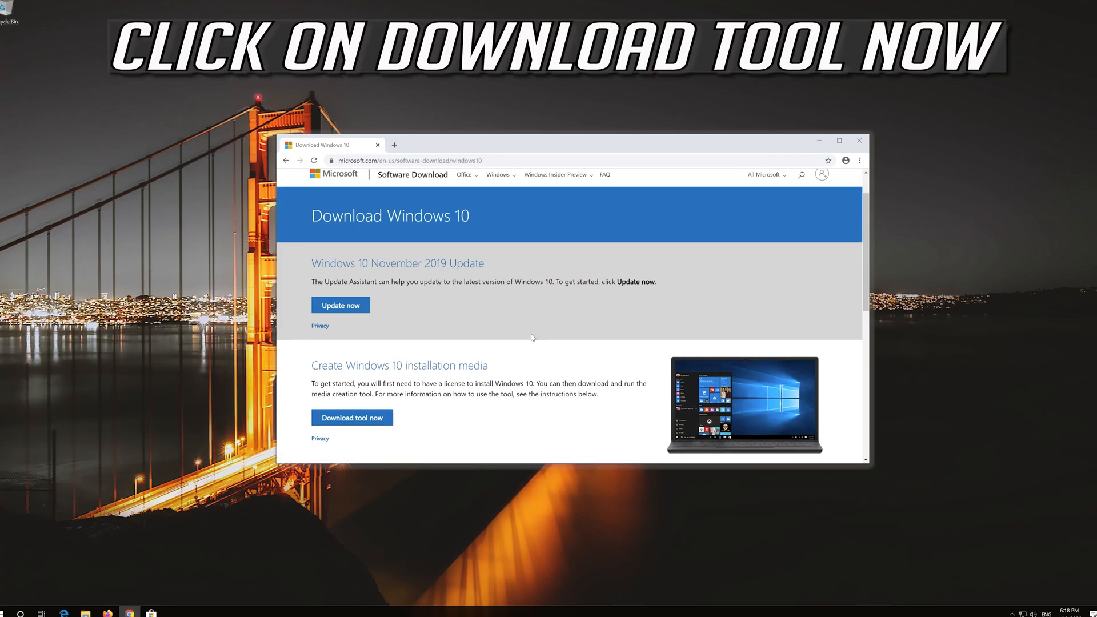
{"action": "mouse_move", "coordinate": [352, 418]}
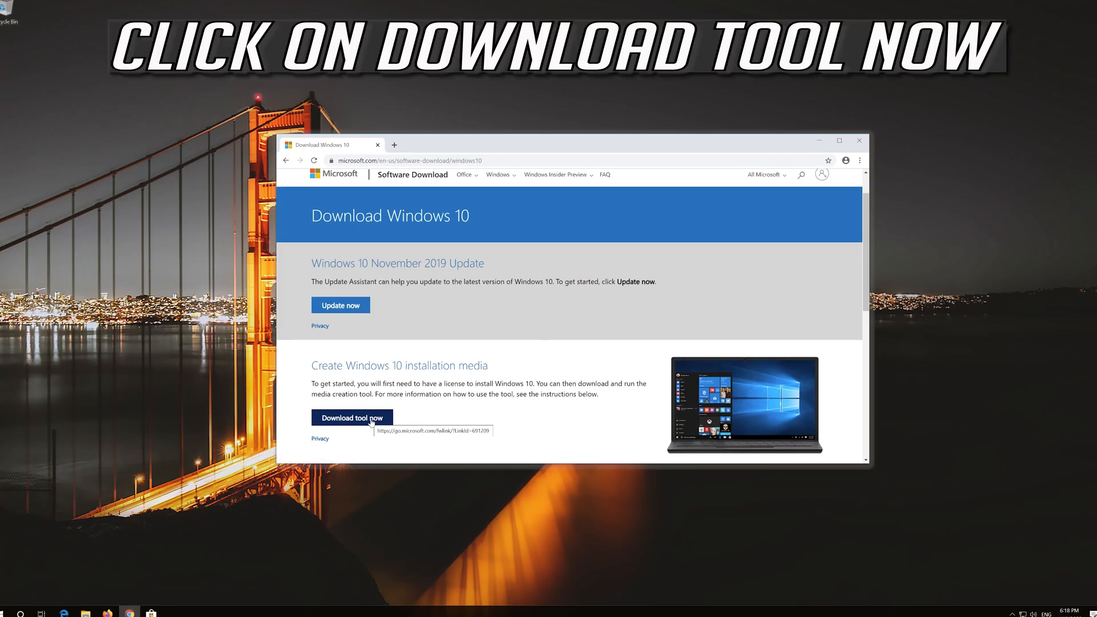
{"action": "left_click", "coordinate": [351, 418]}
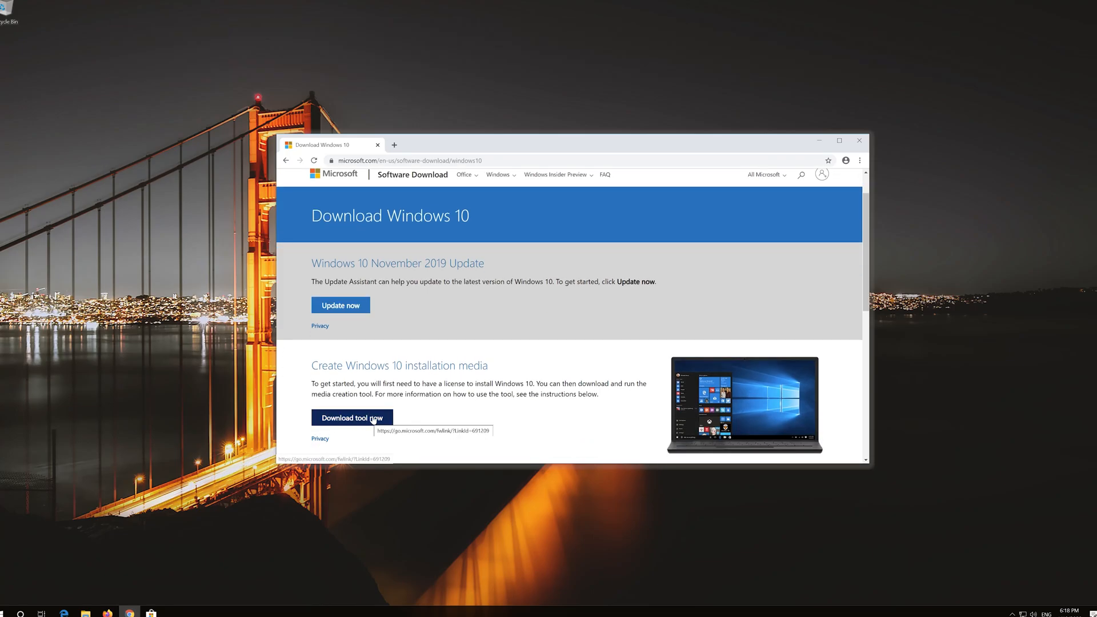
{"action": "left_click", "coordinate": [352, 418]}
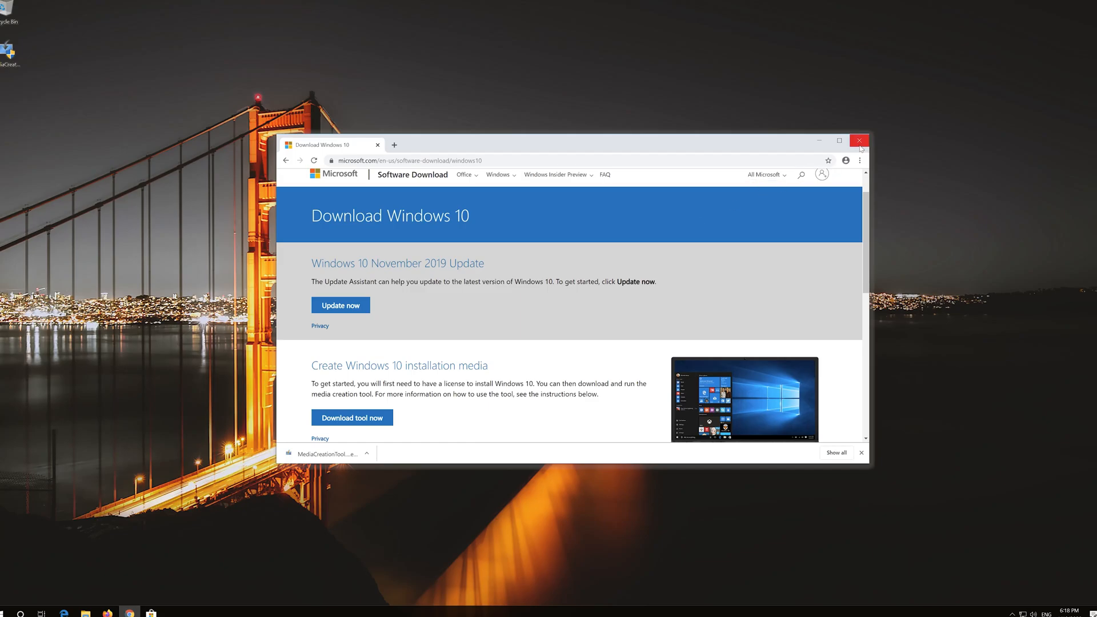
{"action": "left_click", "coordinate": [859, 140]}
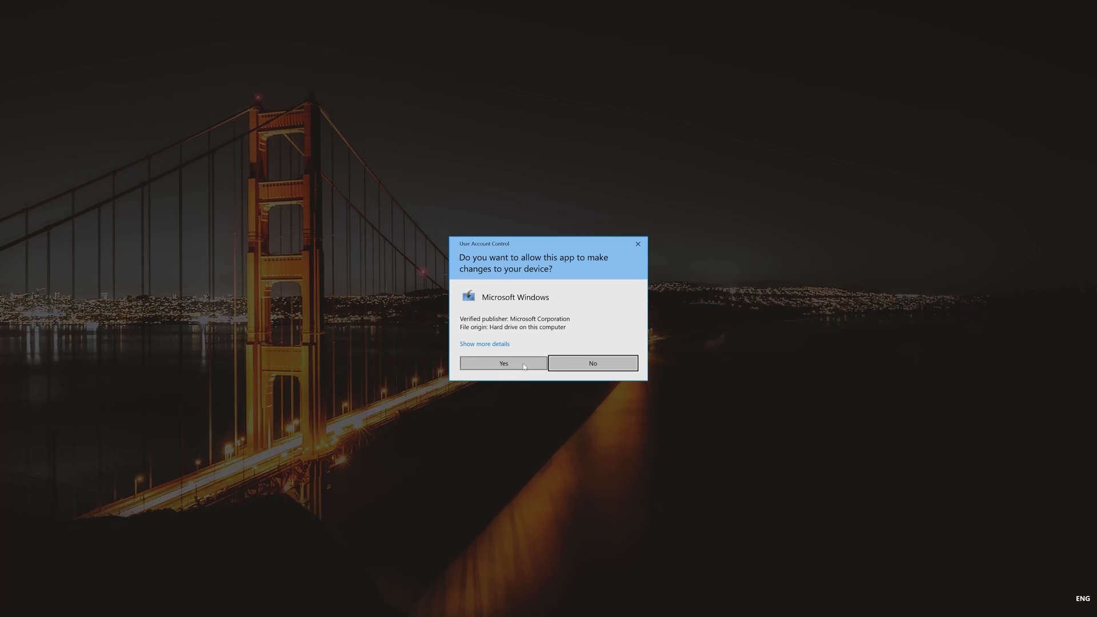
Approve the setup tool, accept both license terms, and install Windows 10 Pro via 'Upgrade this PC now'
{"action": "left_click", "coordinate": [503, 363]}
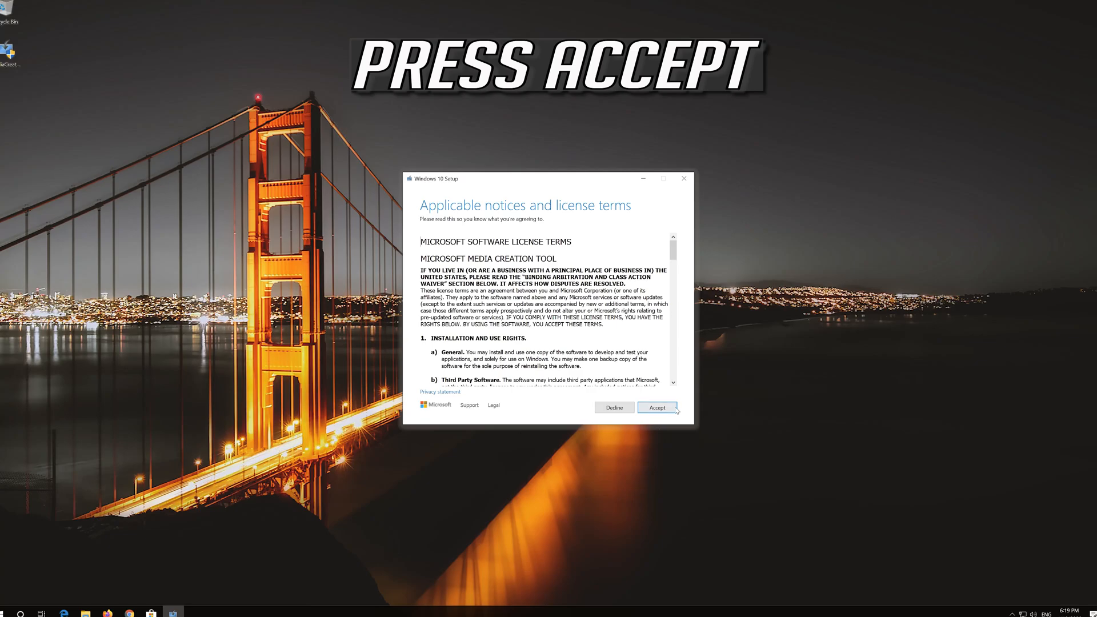
{"action": "left_click", "coordinate": [657, 407]}
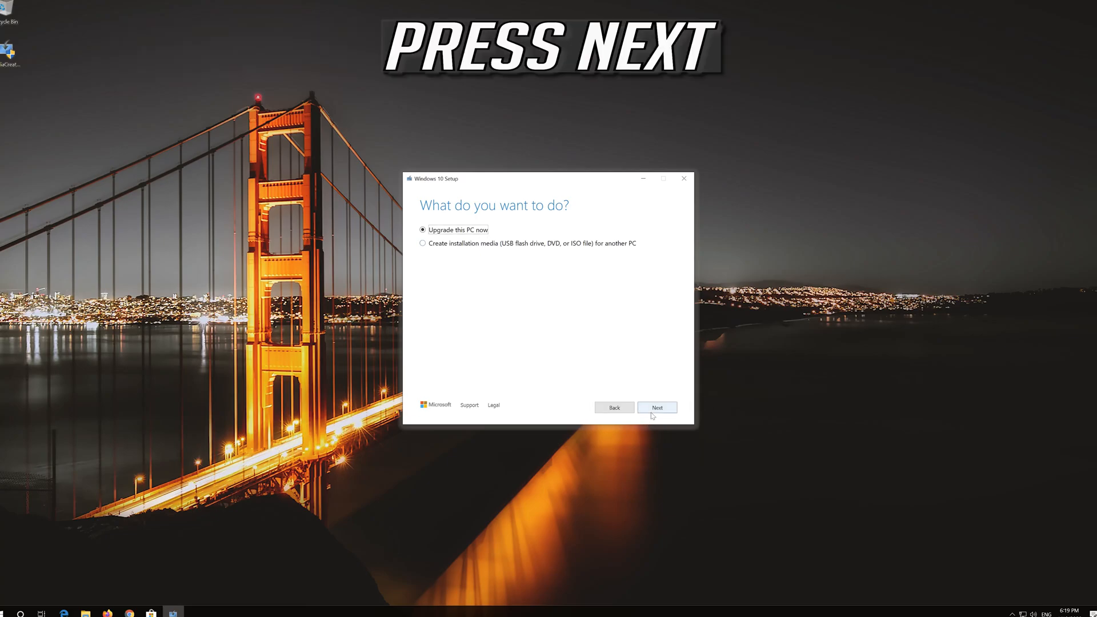
{"action": "left_click", "coordinate": [657, 407]}
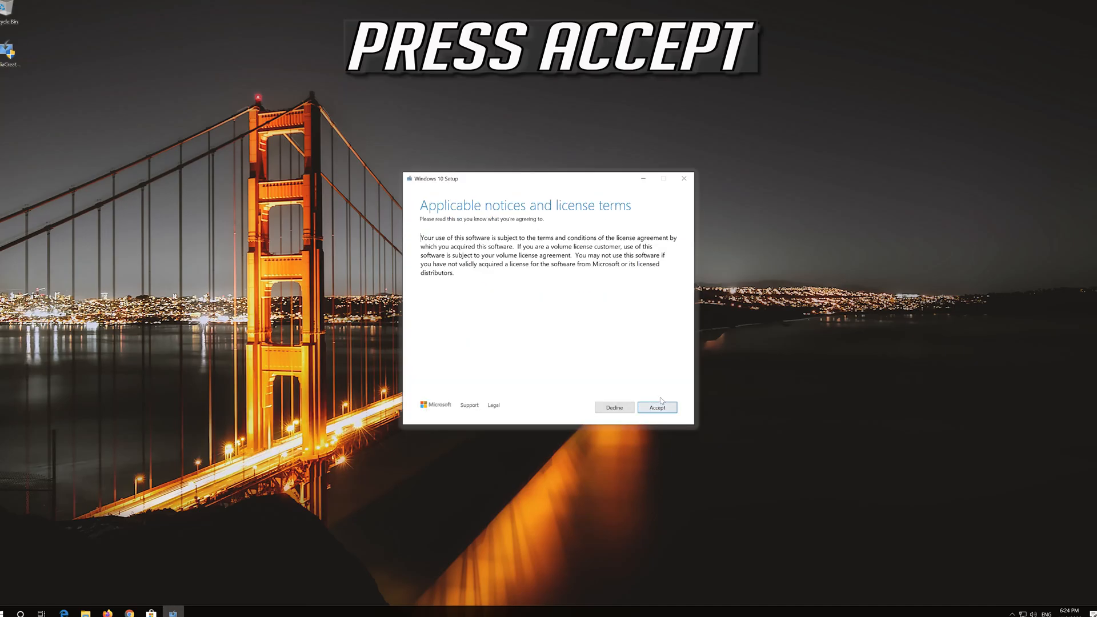
{"action": "left_click", "coordinate": [657, 407]}
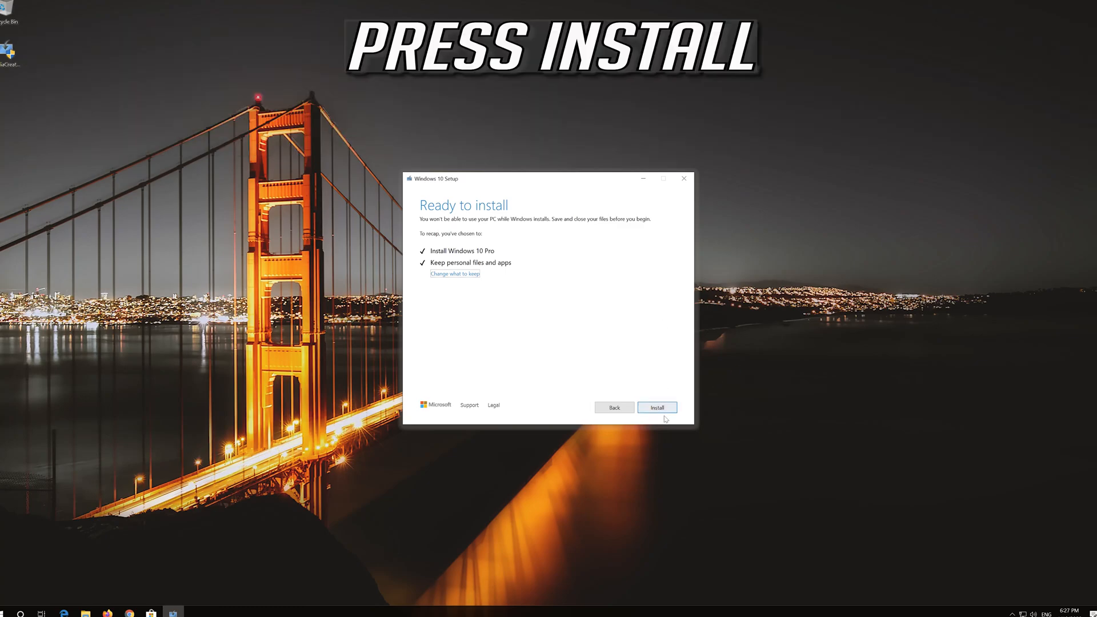
{"action": "left_click", "coordinate": [655, 408]}
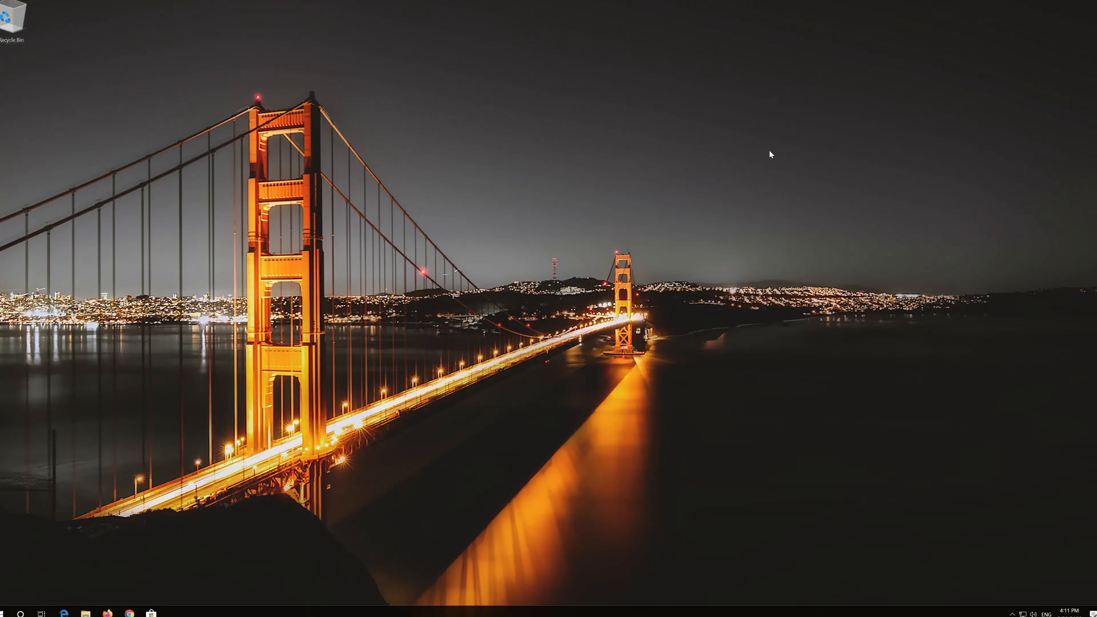
Restart into Advanced startup from Settings > Update & Security > Recovery
{"action": "left_click", "coordinate": [9, 614]}
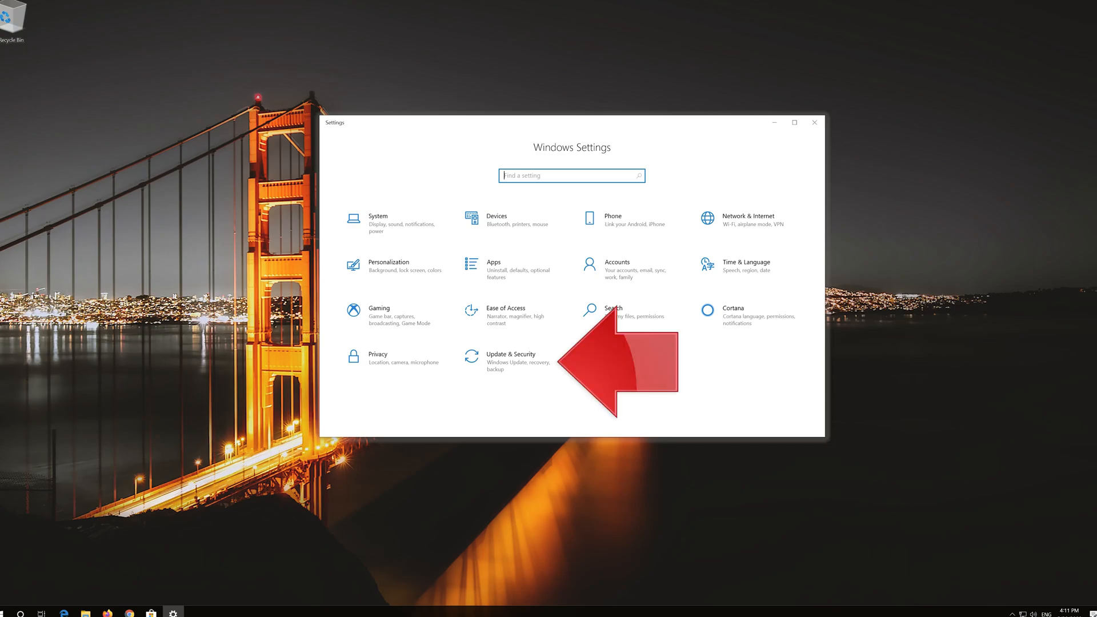
{"action": "mouse_move", "coordinate": [511, 361]}
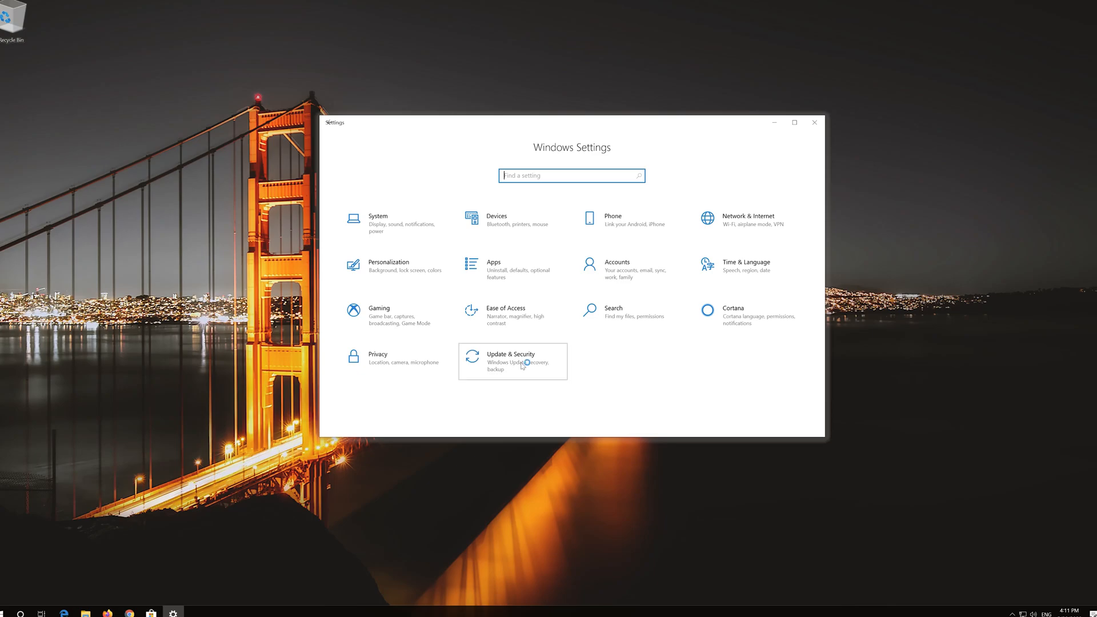
{"action": "left_click", "coordinate": [511, 361]}
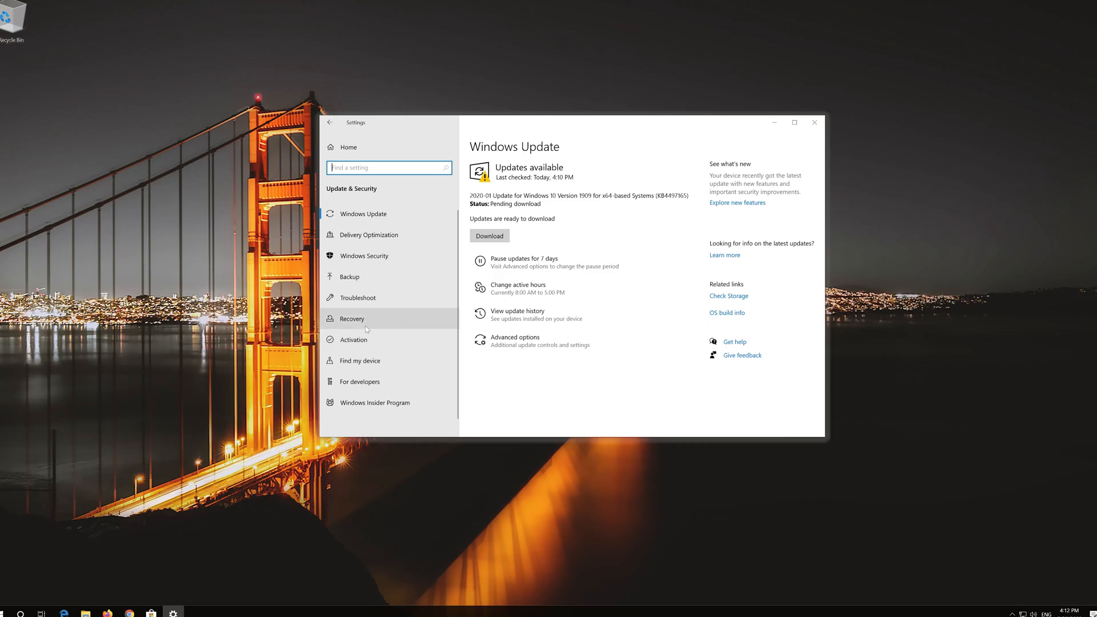
{"action": "left_click", "coordinate": [352, 318]}
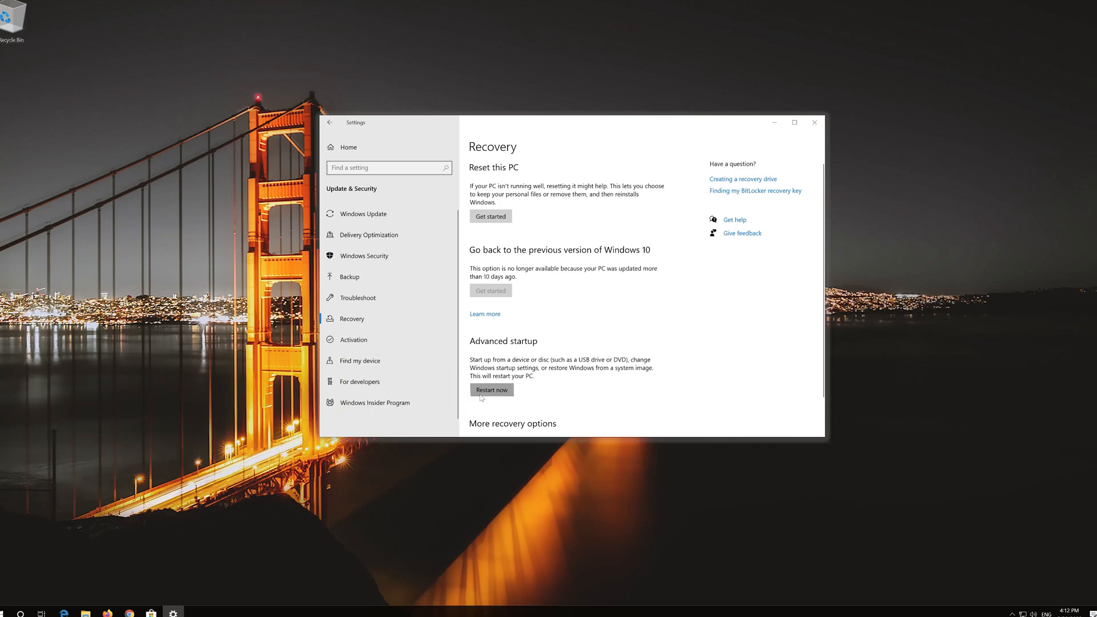
{"action": "left_click", "coordinate": [492, 389]}
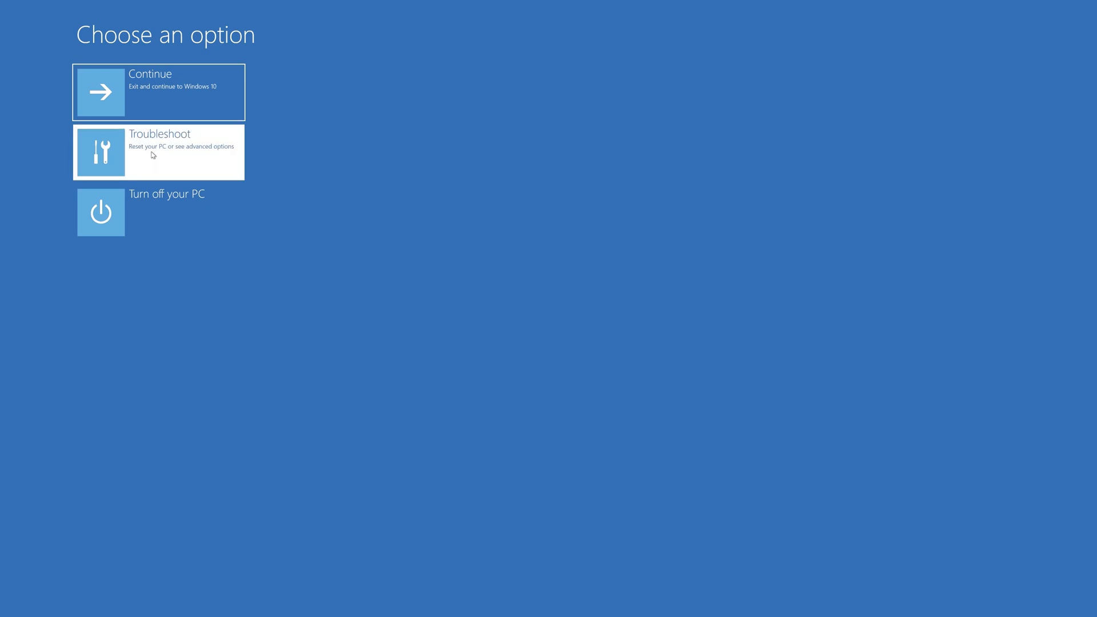
Restart via Troubleshoot > Advanced options > Startup Settings and choose option 4 for Safe Mode
{"action": "left_click", "coordinate": [158, 151]}
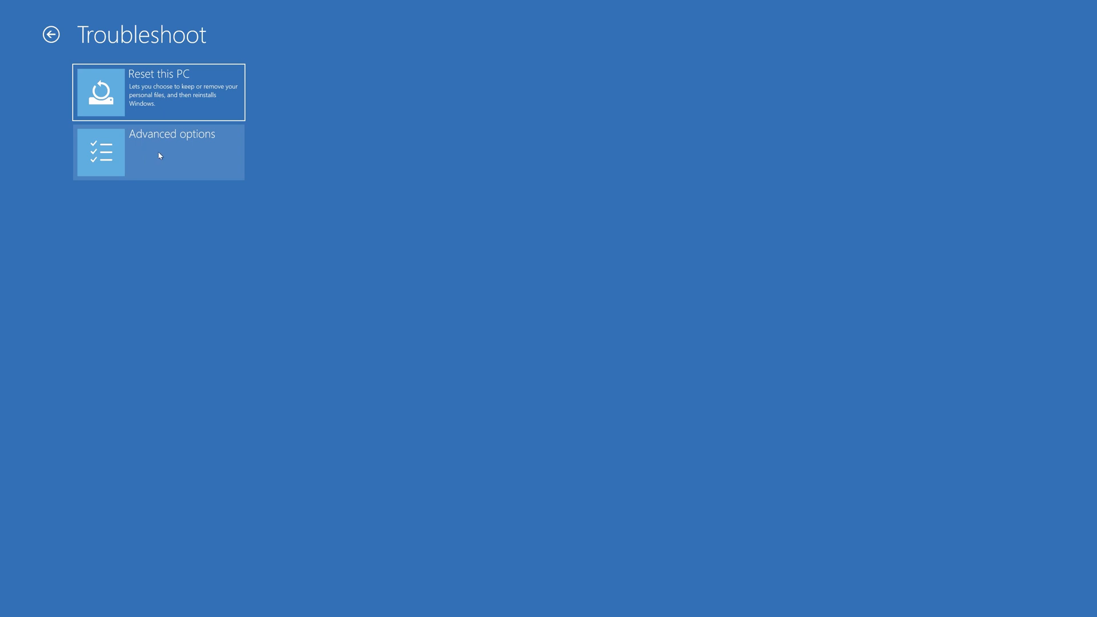
{"action": "left_click", "coordinate": [158, 152]}
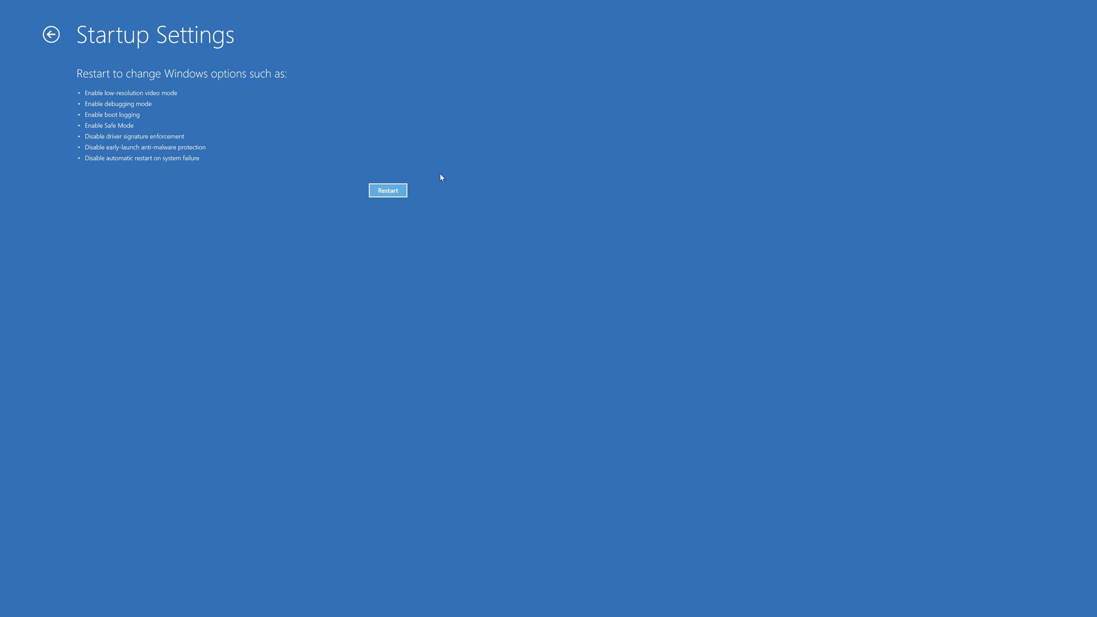
{"action": "left_click", "coordinate": [387, 190]}
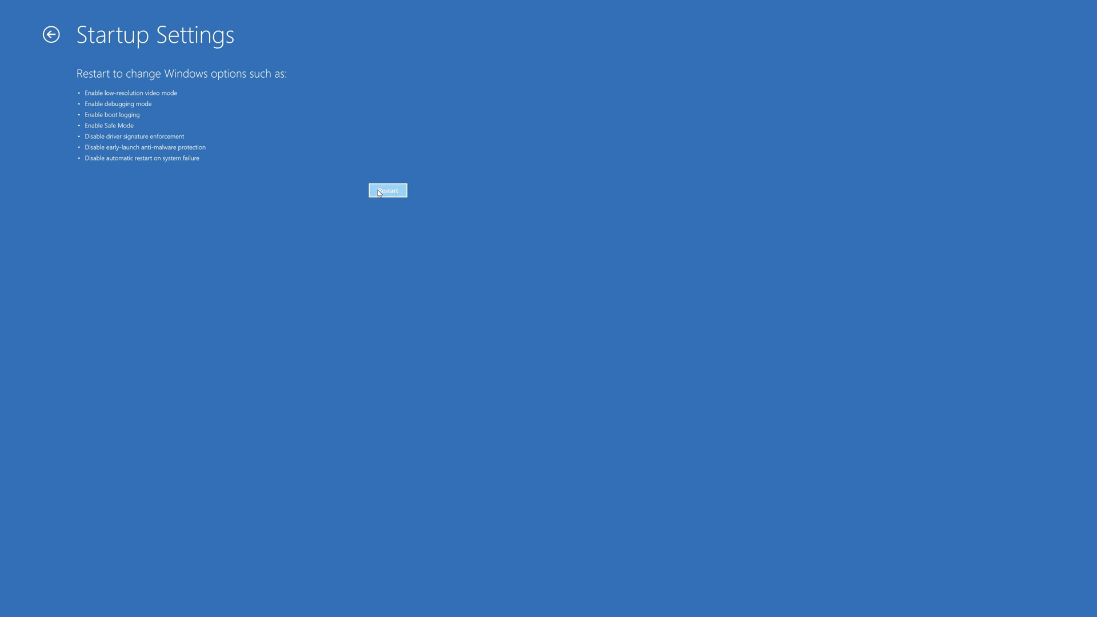
{"action": "left_click", "coordinate": [387, 191]}
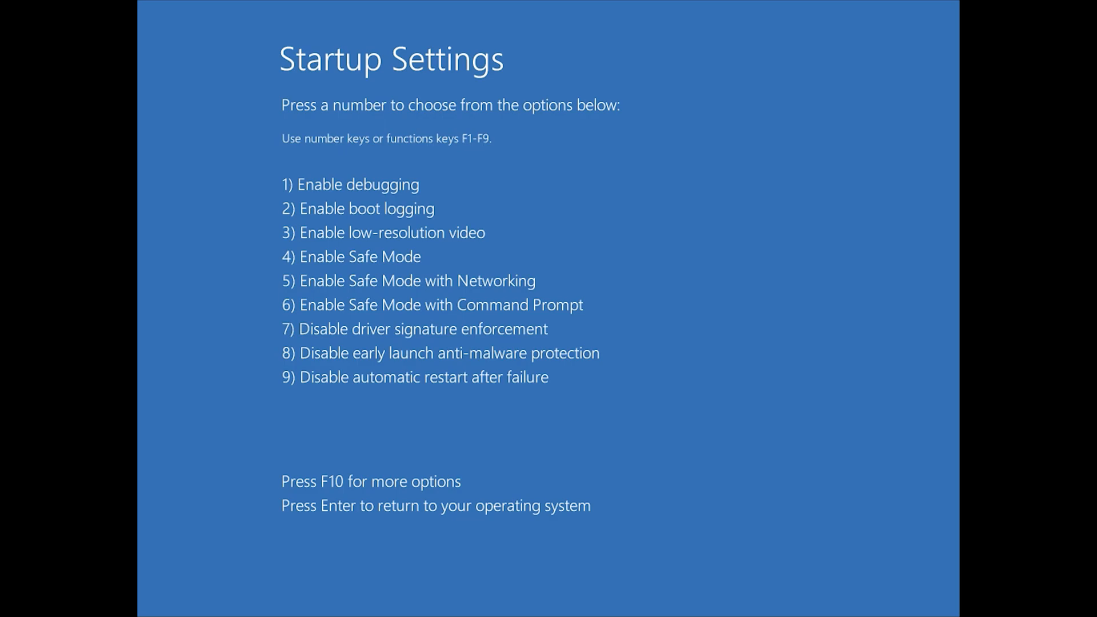
{"action": "key", "text": "4"}
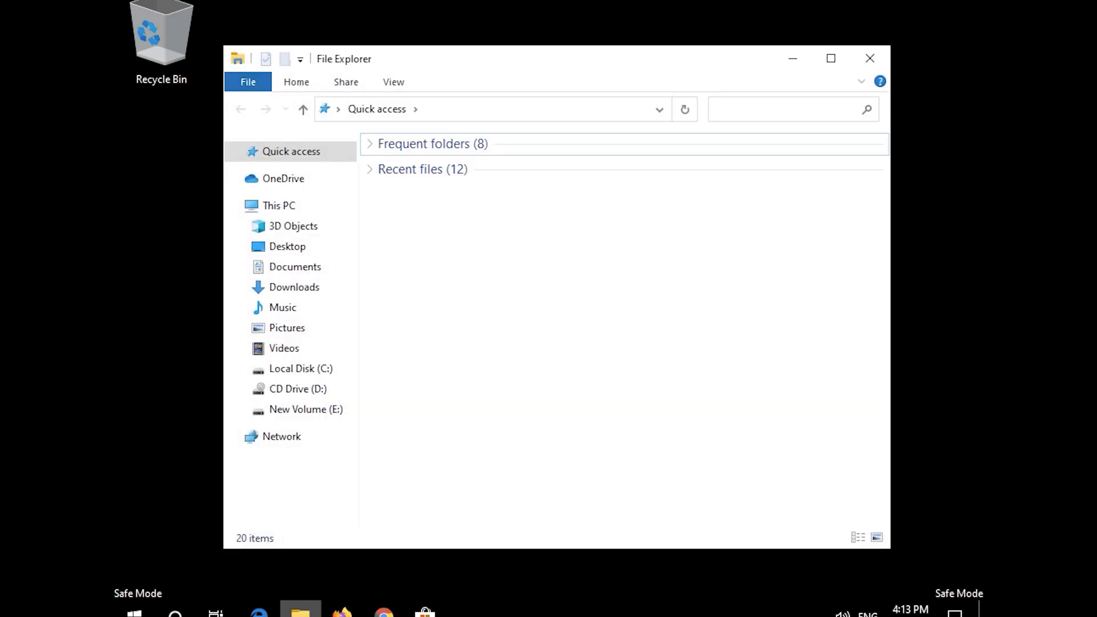
{"action": "mouse_move", "coordinate": [299, 610]}
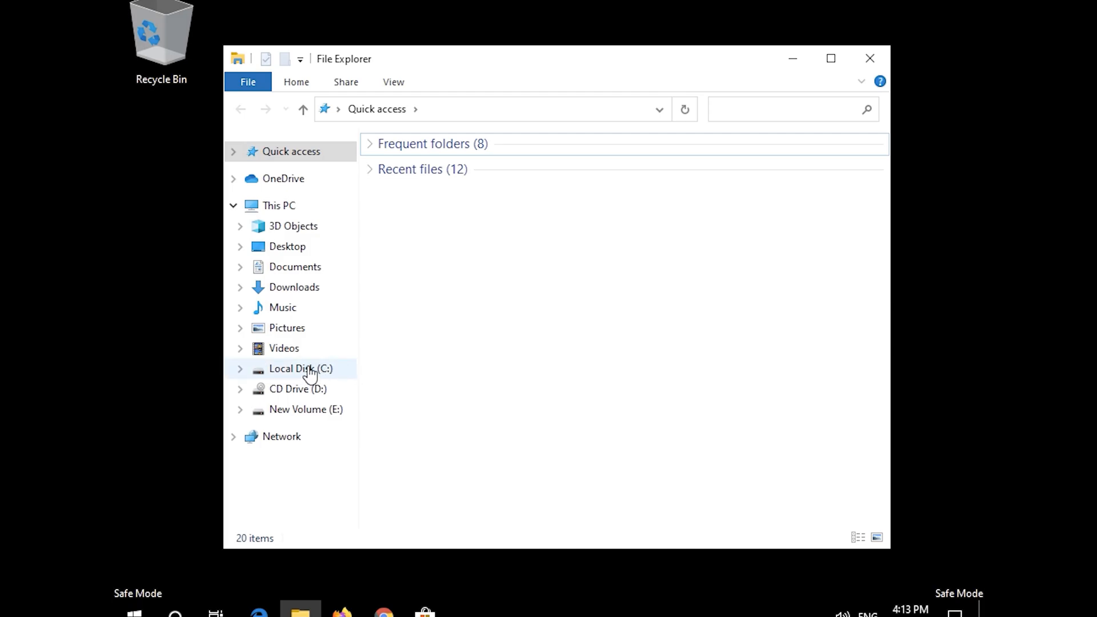
Delete the C:\Windows\SoftwareDistribution folder in File Explorer
{"action": "double_click", "coordinate": [300, 369]}
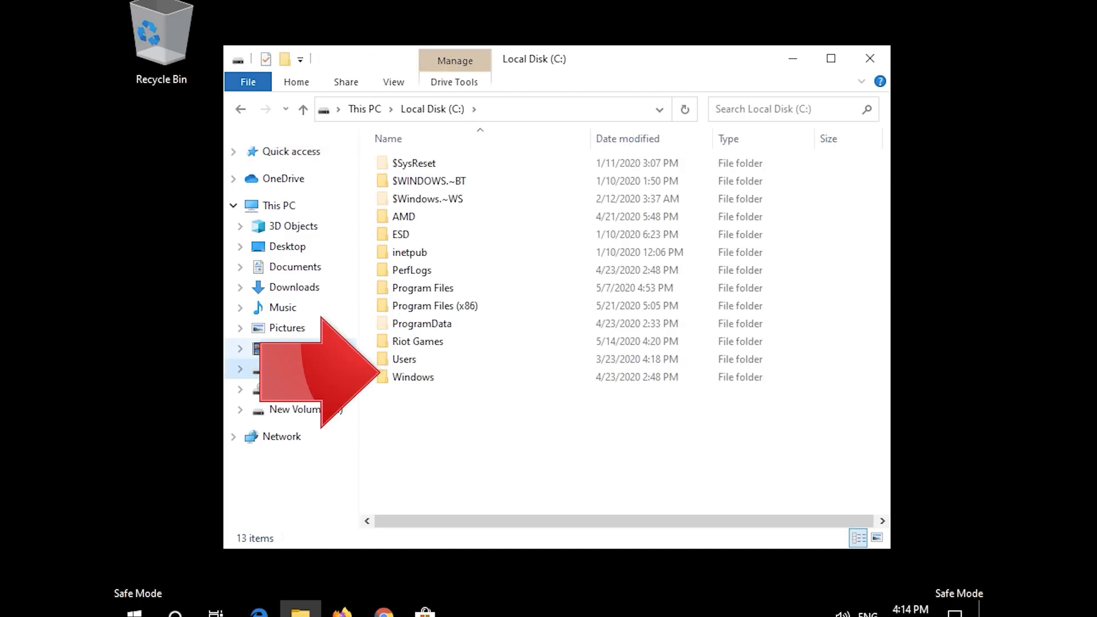
{"action": "mouse_move", "coordinate": [442, 381]}
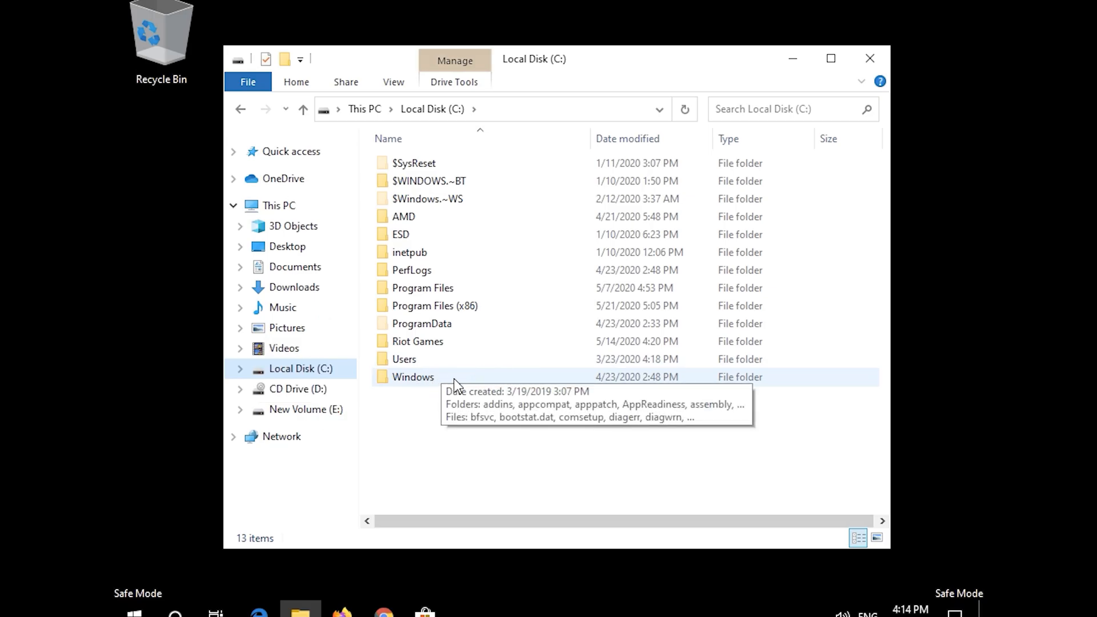
{"action": "double_click", "coordinate": [412, 377]}
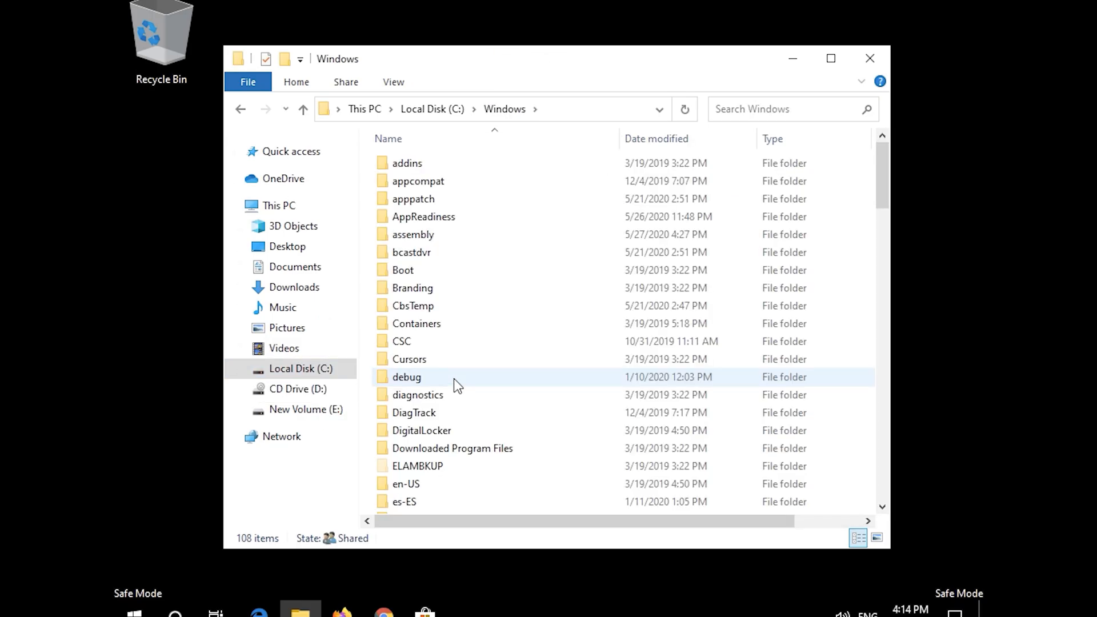
{"action": "scroll", "scroll_direction": "down", "scroll_amount": 3}
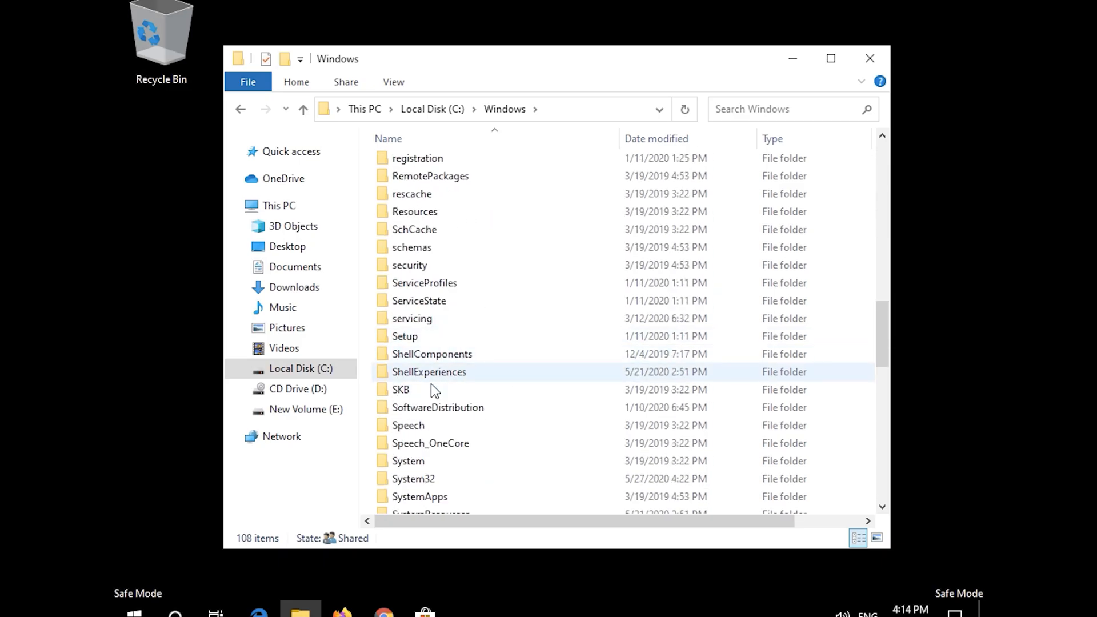
{"action": "left_click", "coordinate": [438, 407]}
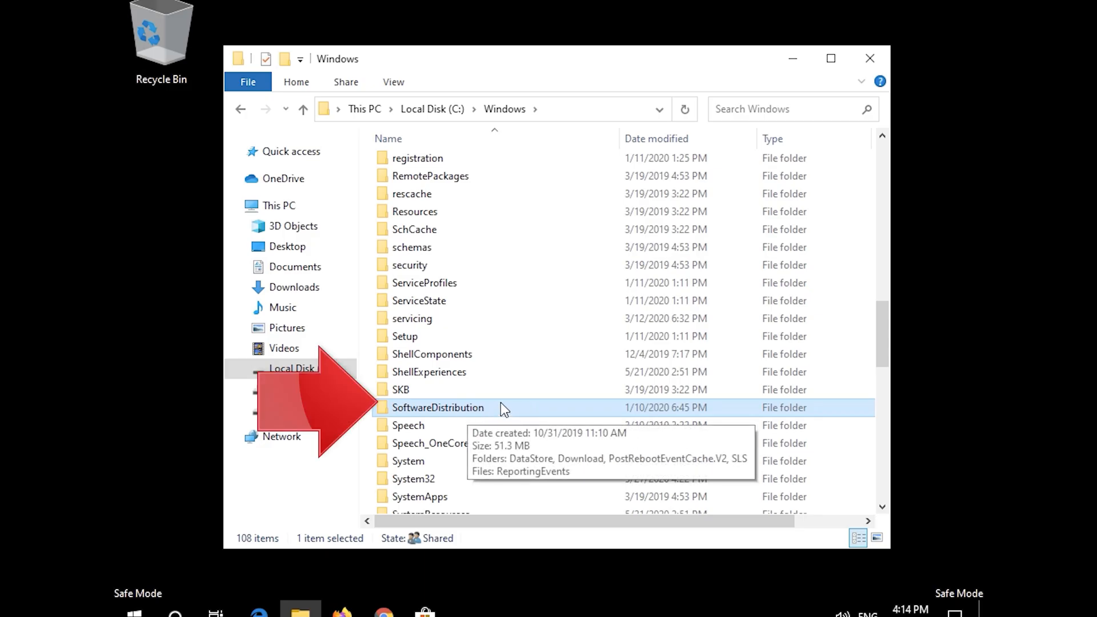
{"action": "right_click", "coordinate": [439, 407]}
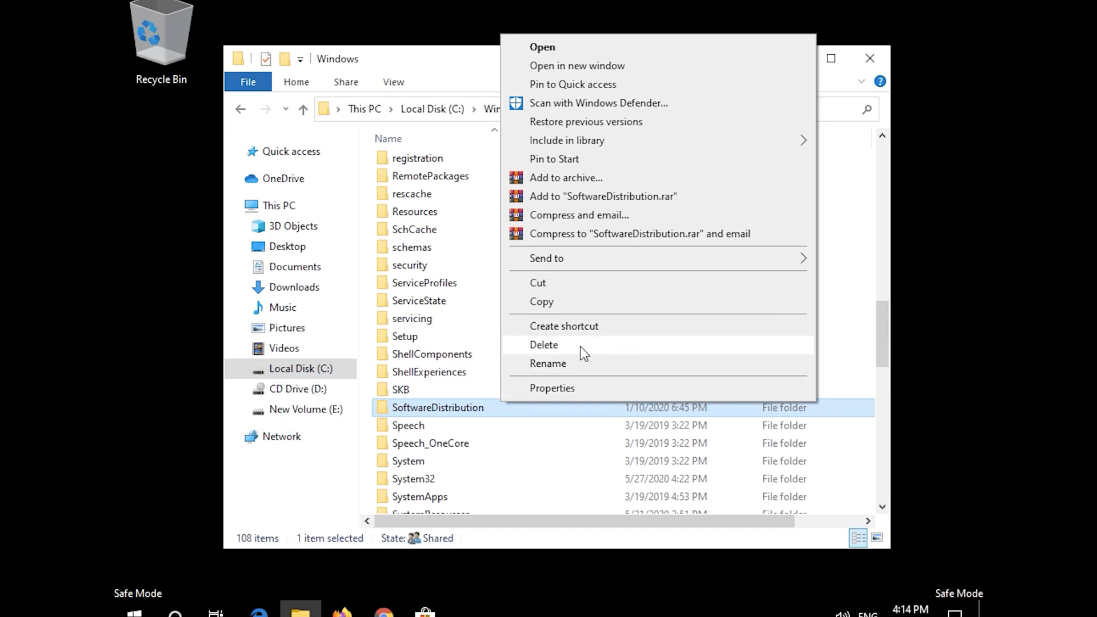
{"action": "left_click", "coordinate": [543, 344]}
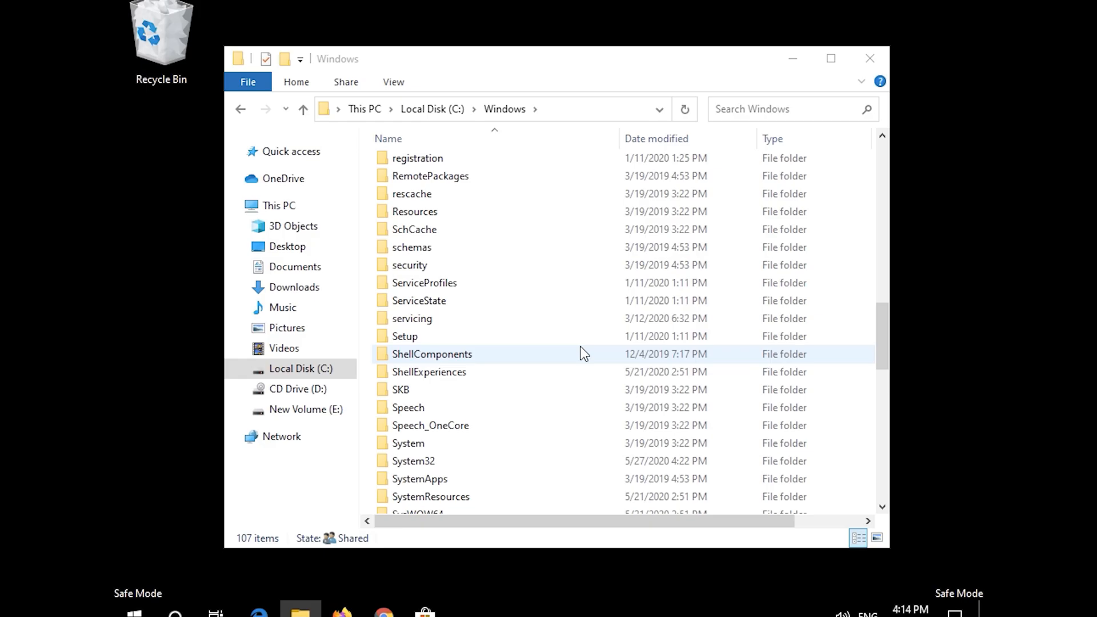